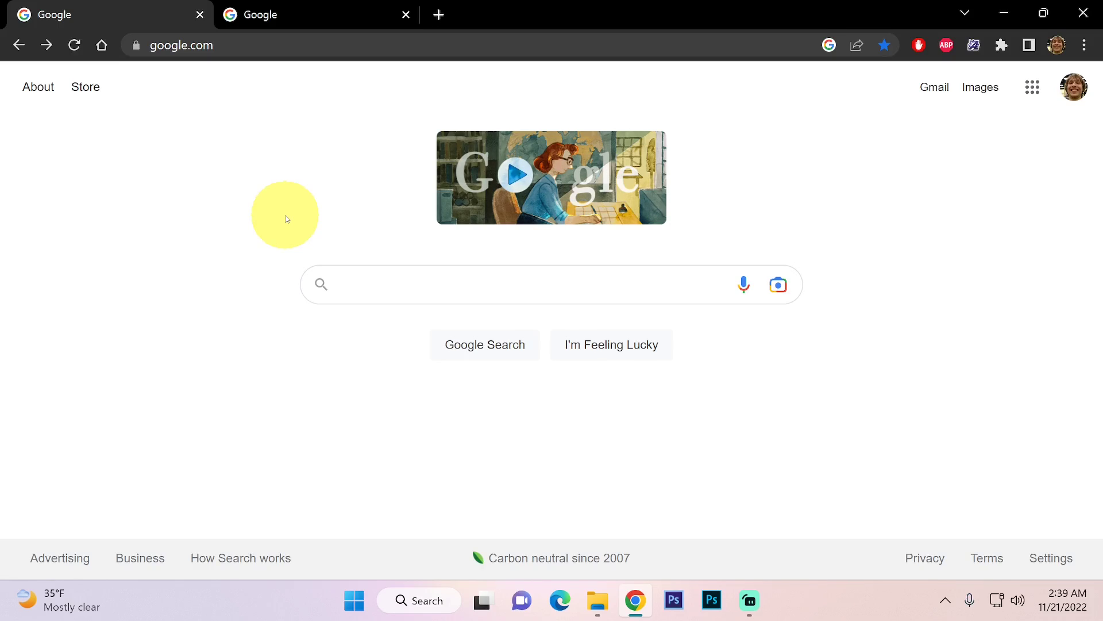
Google 'pokemon infinite fusion' and open the completed PokéCommunity thread.
{"action": "type", "text": "pokemon infinite fu"}
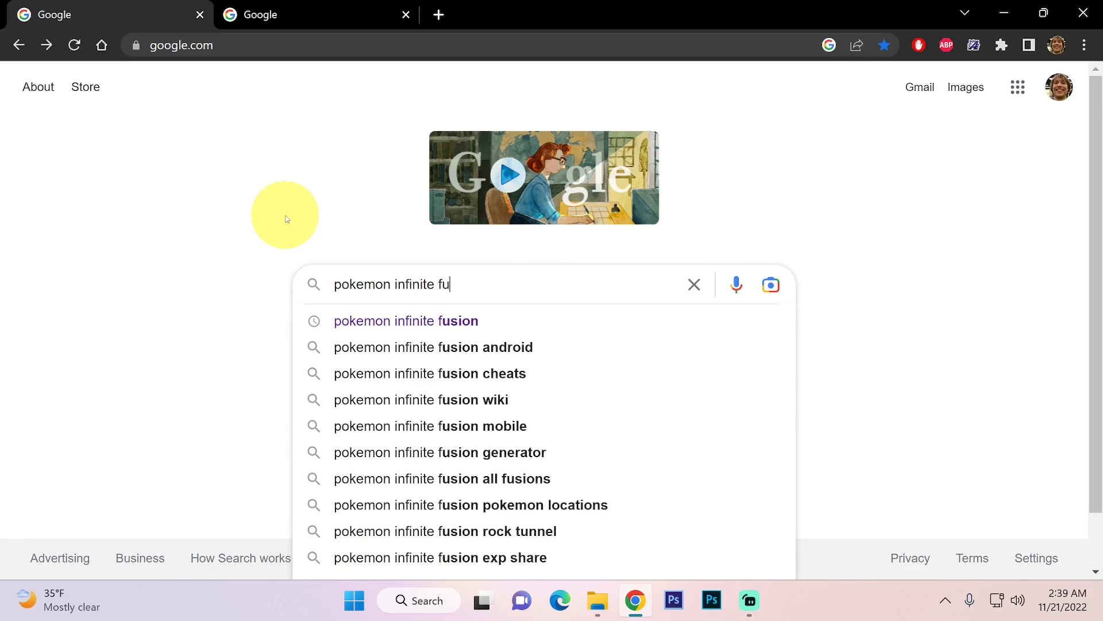
{"action": "left_click", "coordinate": [406, 320]}
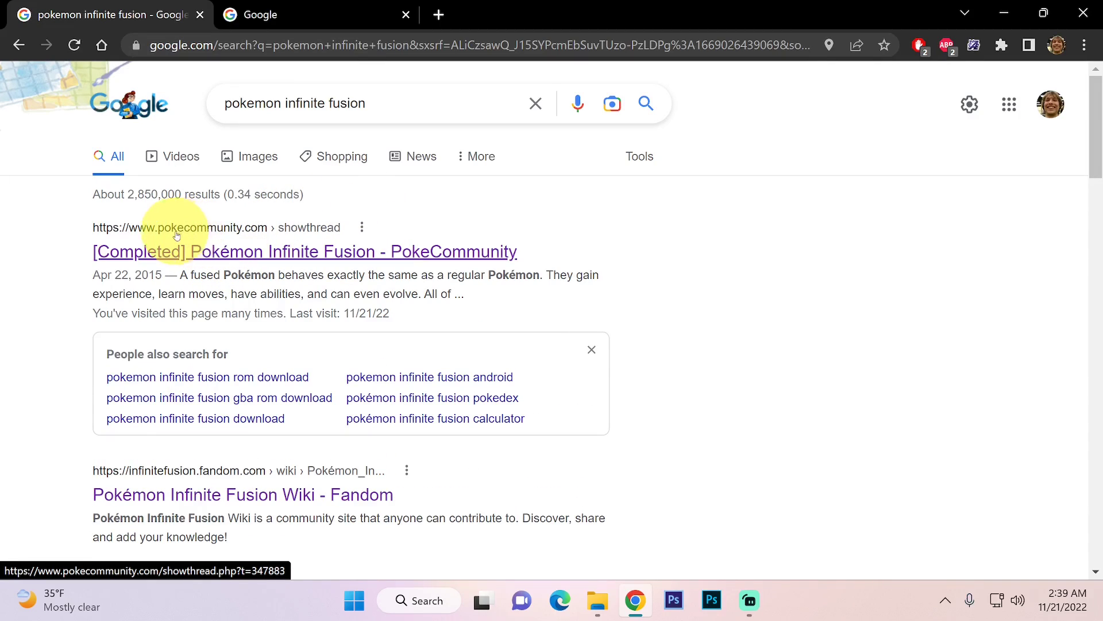
{"action": "mouse_move", "coordinate": [267, 232]}
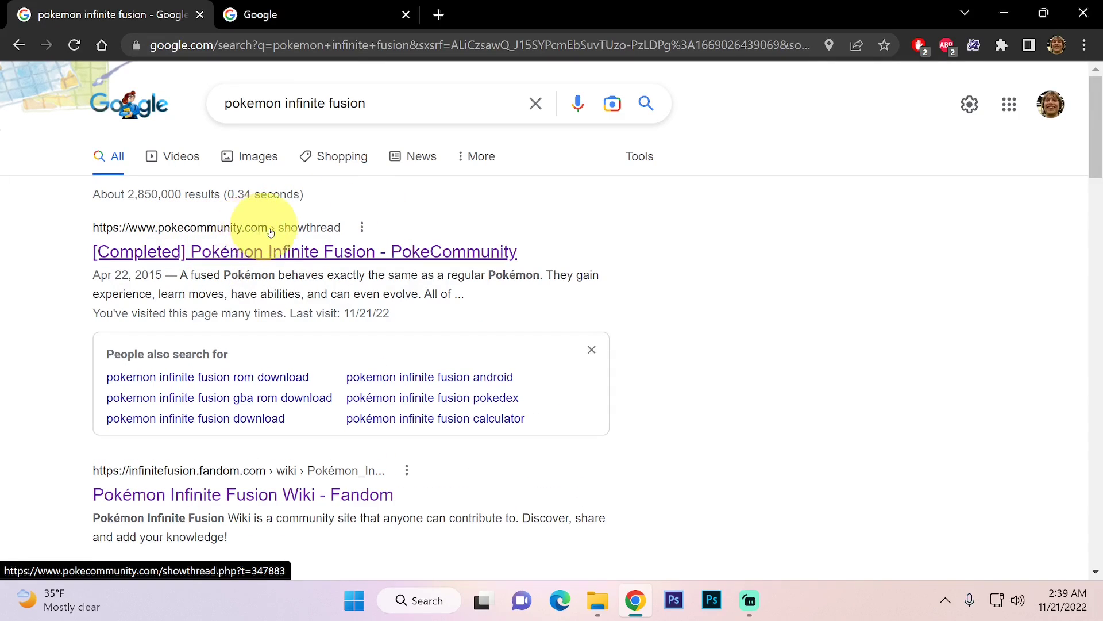
{"action": "mouse_move", "coordinate": [182, 247]}
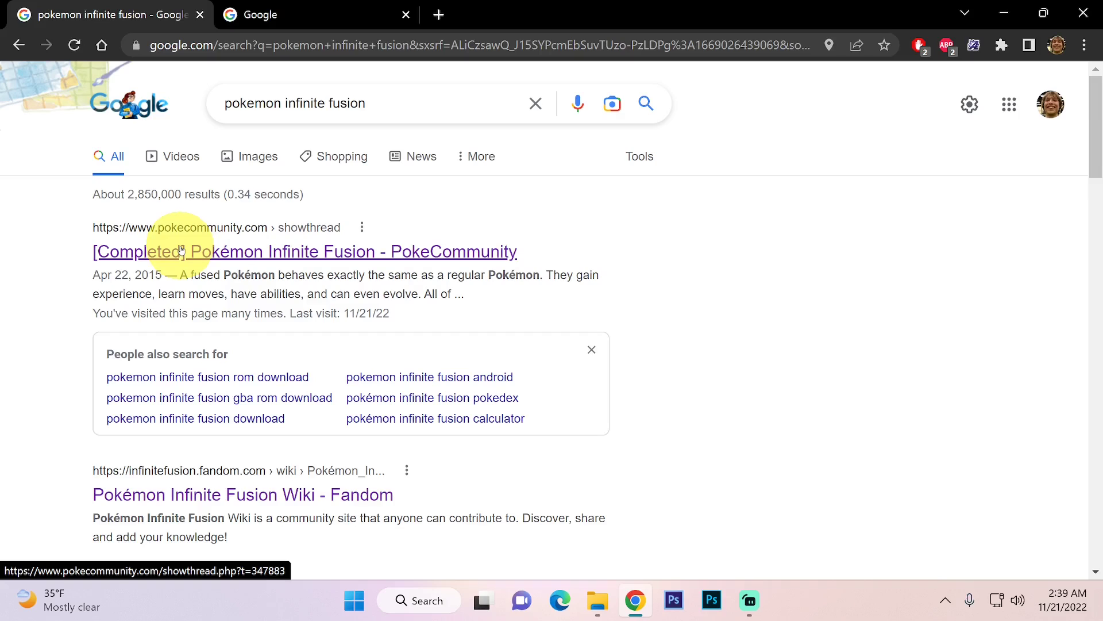
{"action": "left_click", "coordinate": [304, 251]}
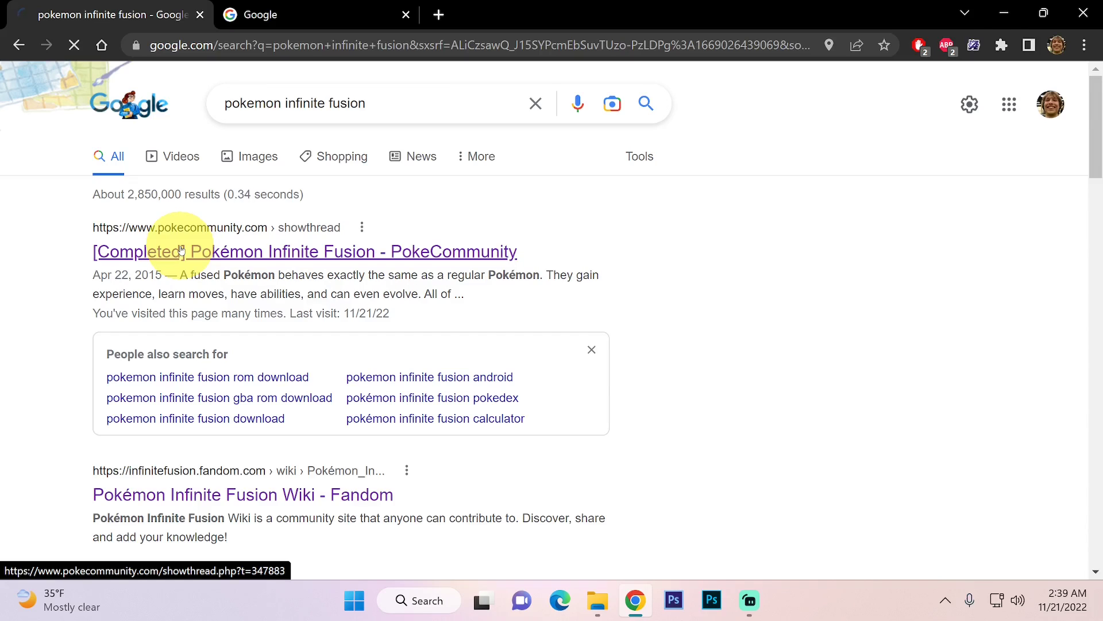
Scroll to the Version 5.0 download section and follow its mega.nz folder link.
{"action": "left_click", "coordinate": [200, 251]}
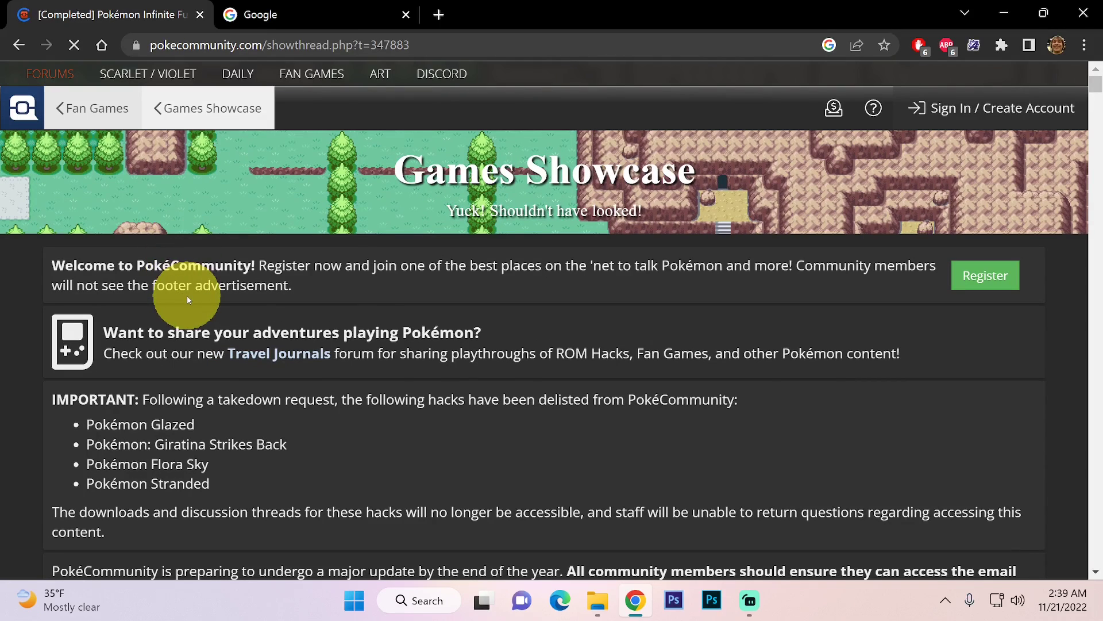
{"action": "scroll", "scroll_direction": "down", "scroll_amount": 3}
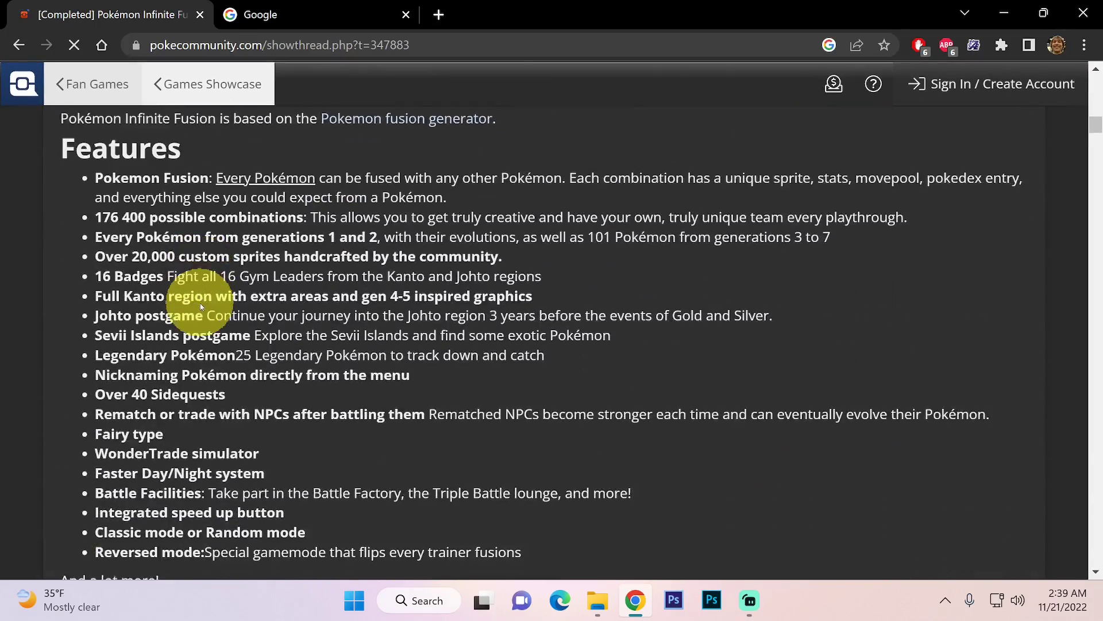
{"action": "scroll", "scroll_direction": "down", "scroll_amount": 3}
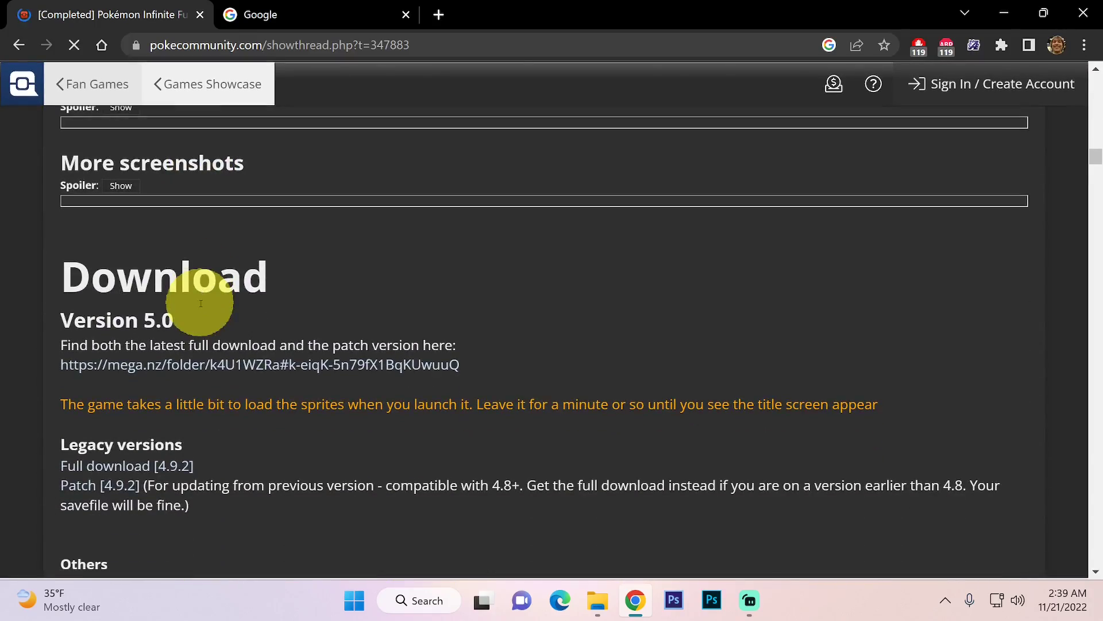
{"action": "mouse_move", "coordinate": [102, 288]}
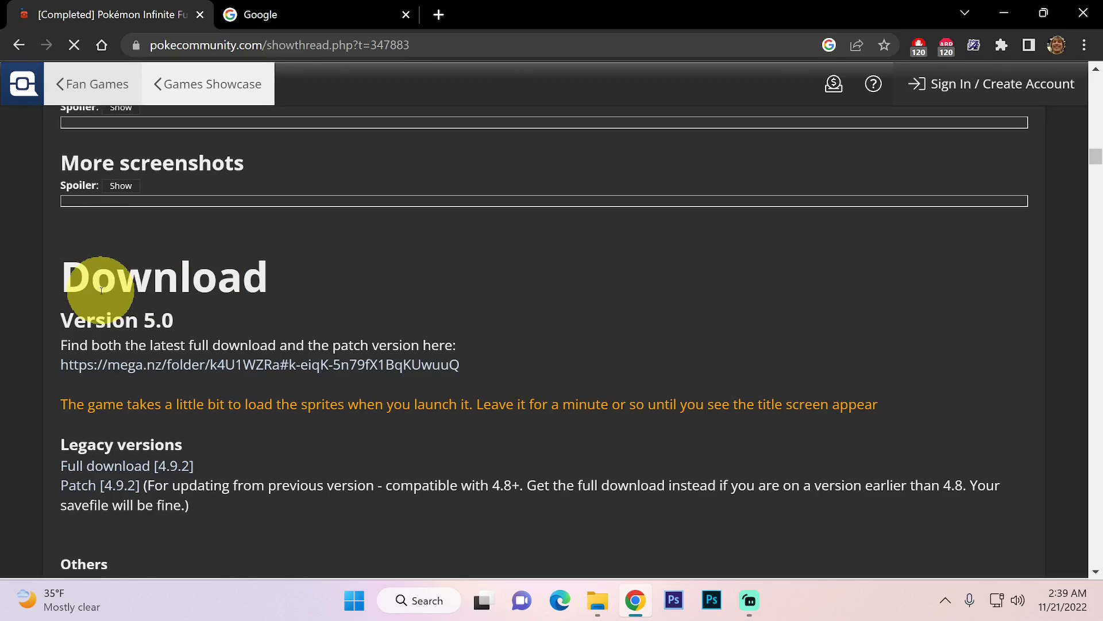
{"action": "left_click", "coordinate": [260, 364]}
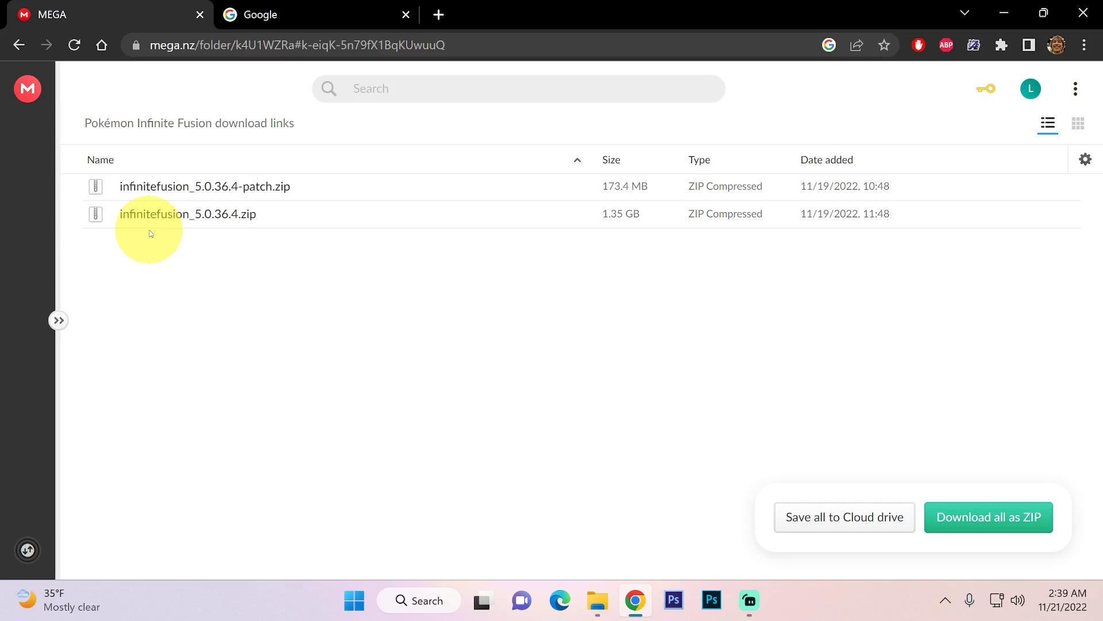
{"action": "mouse_move", "coordinate": [162, 217]}
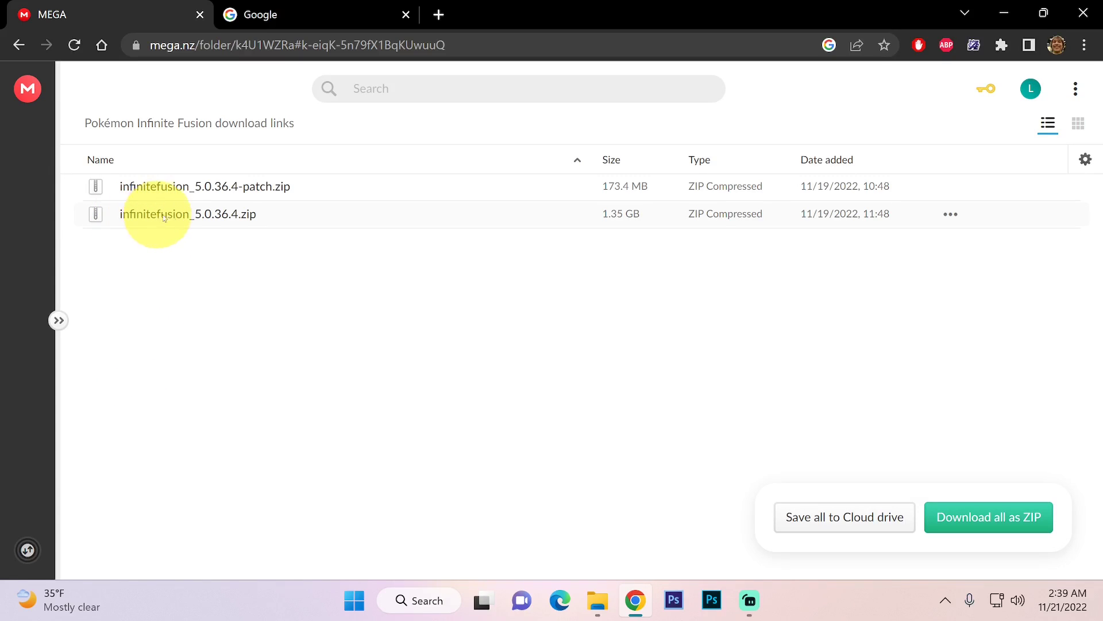
{"action": "mouse_move", "coordinate": [148, 186]}
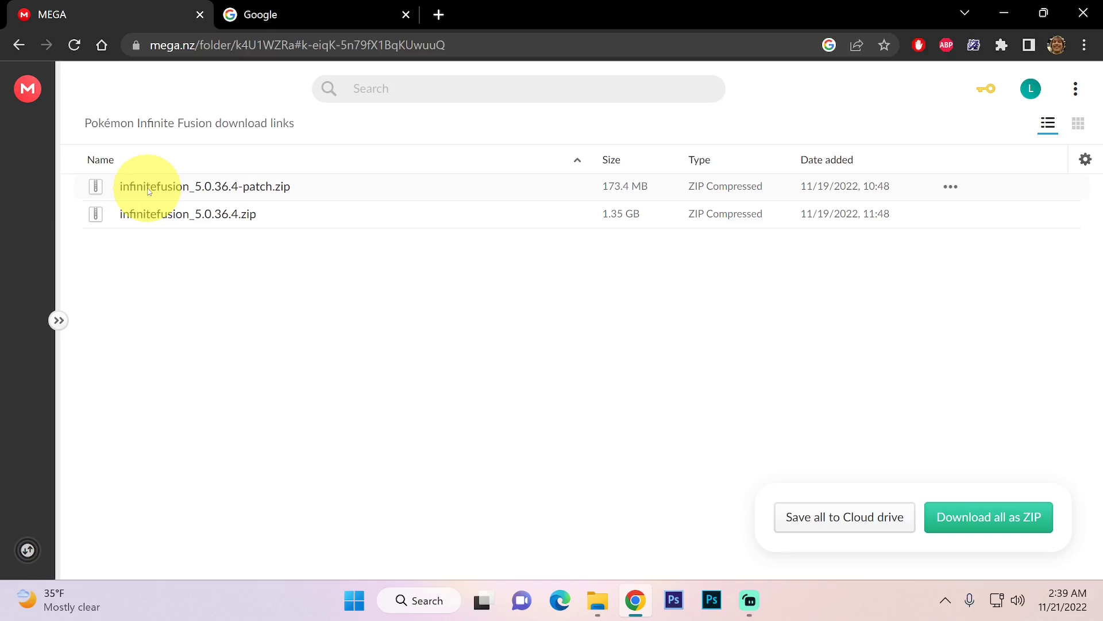
{"action": "mouse_move", "coordinate": [280, 193]}
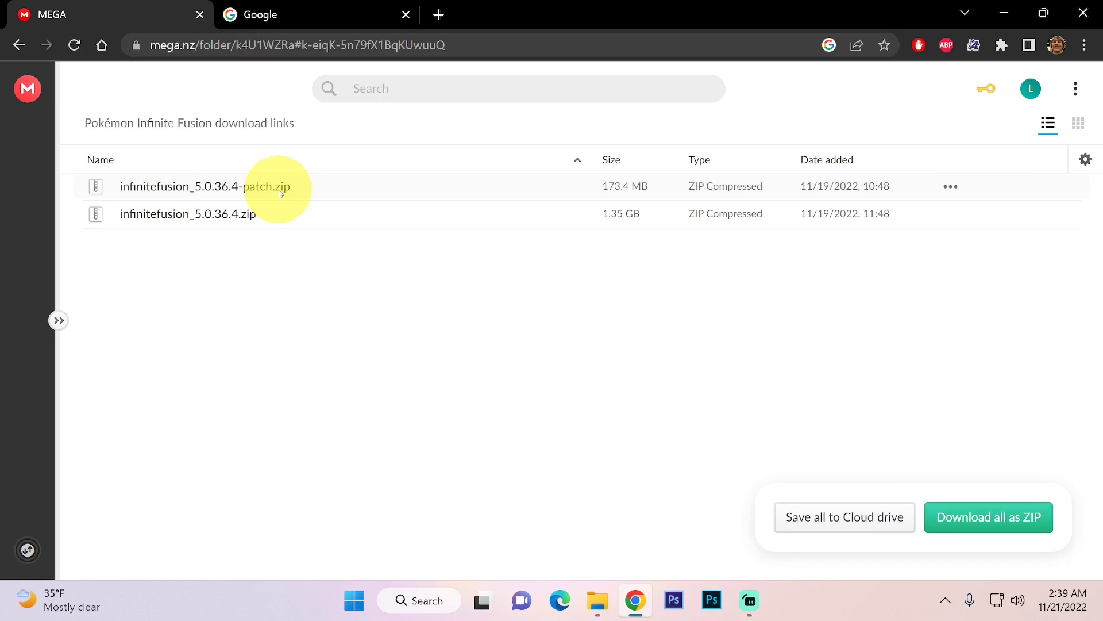
{"action": "mouse_move", "coordinate": [250, 190]}
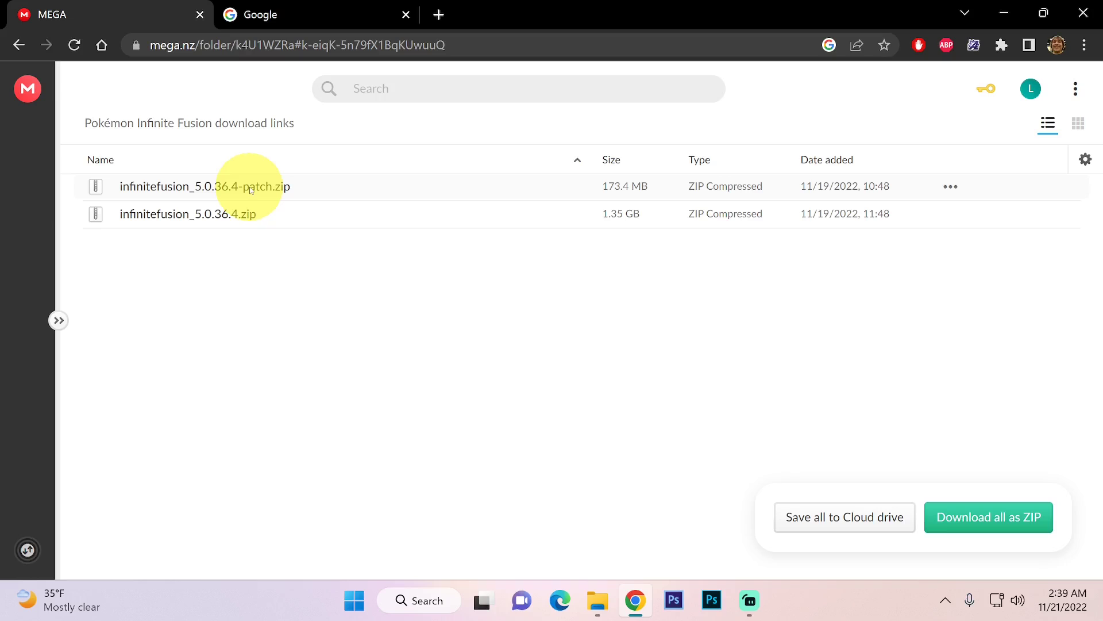
{"action": "mouse_move", "coordinate": [949, 215]}
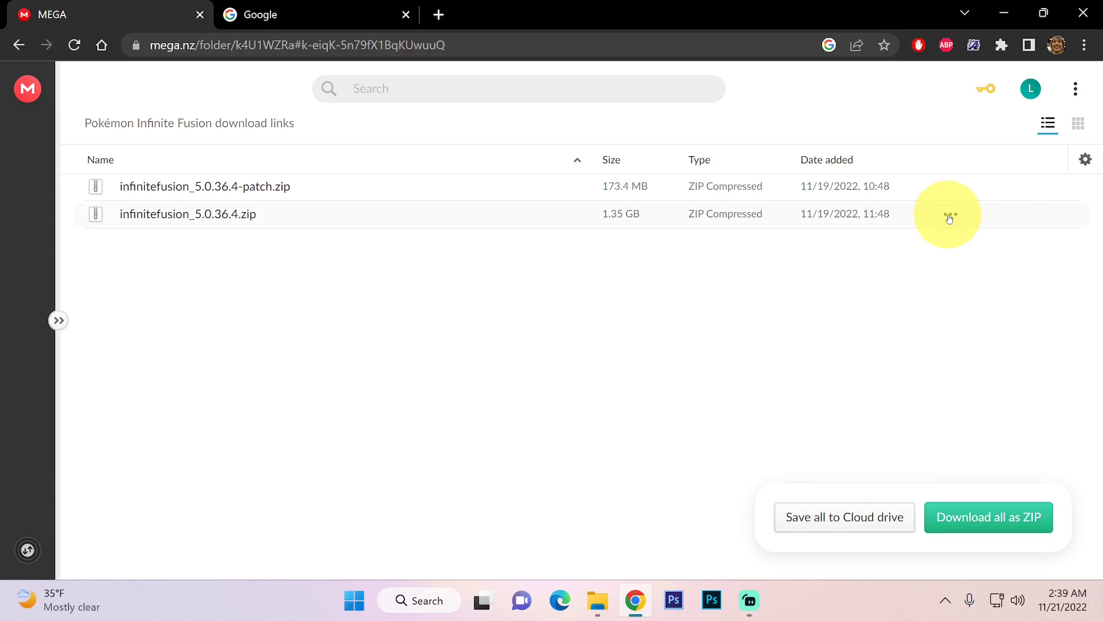
Download infinitefusion_5.0.36.4.zip (1.35 GB) from the MEGA folder.
{"action": "left_click", "coordinate": [950, 214]}
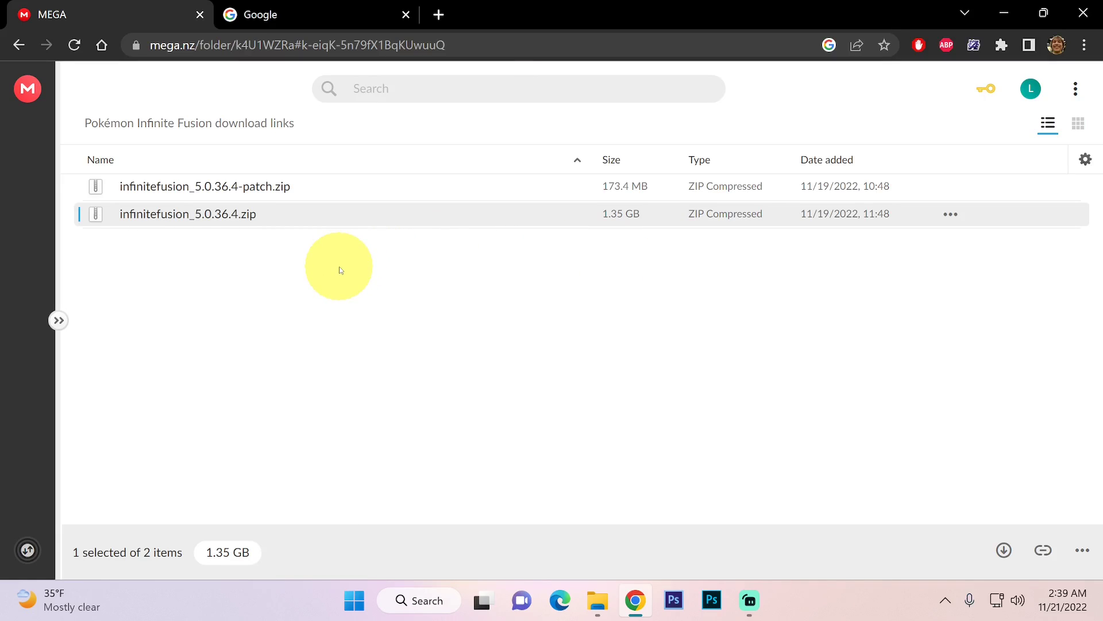
{"action": "left_click", "coordinate": [1003, 549]}
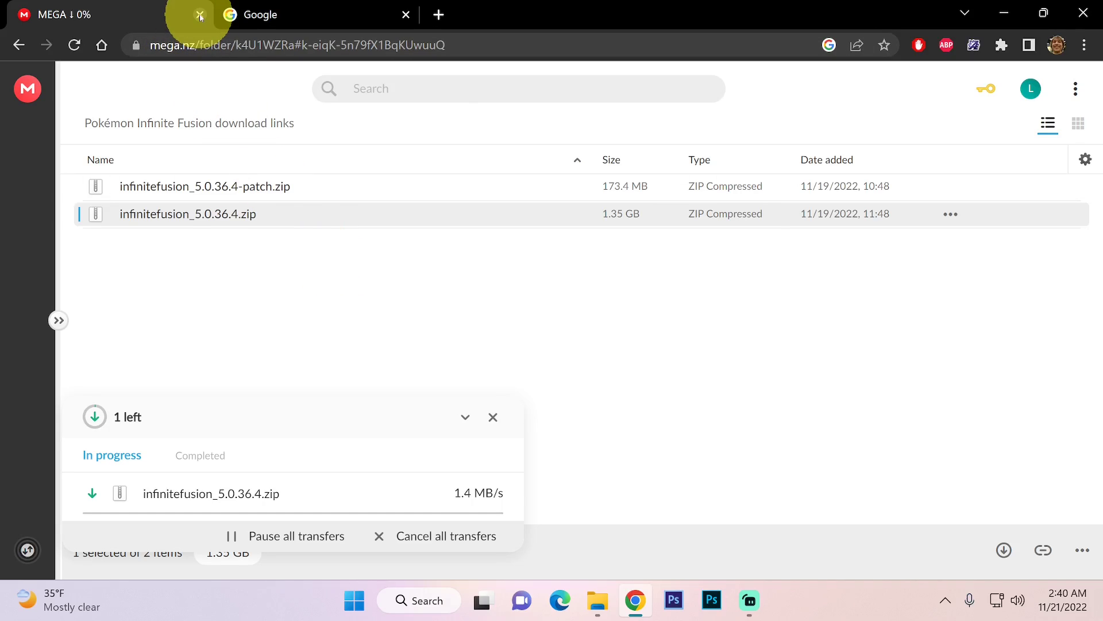
{"action": "mouse_move", "coordinate": [200, 13]}
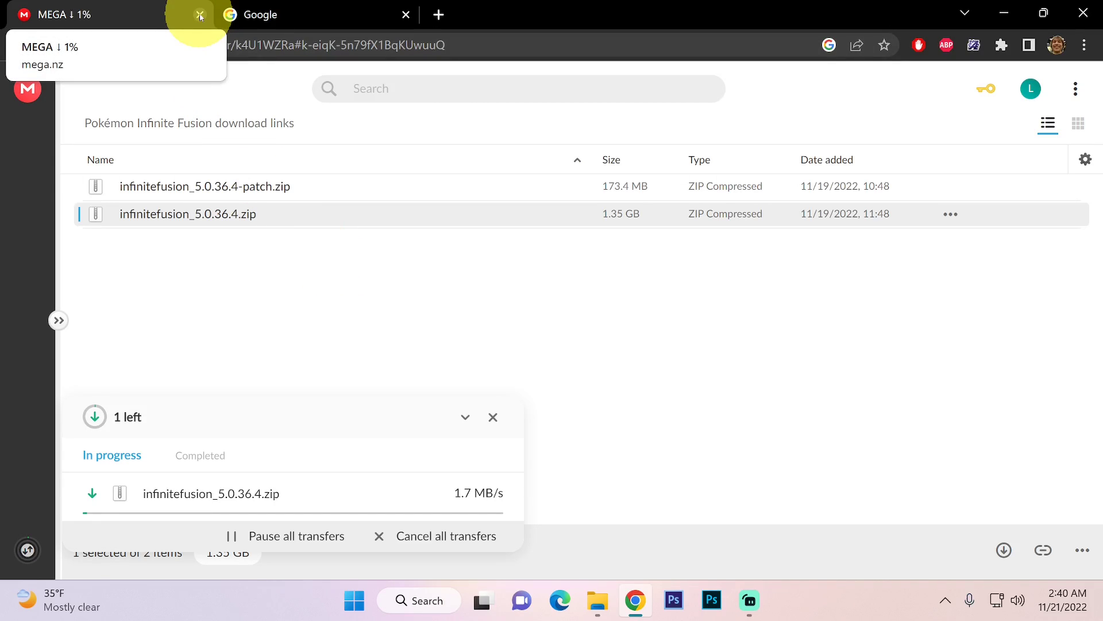
{"action": "left_click", "coordinate": [200, 14]}
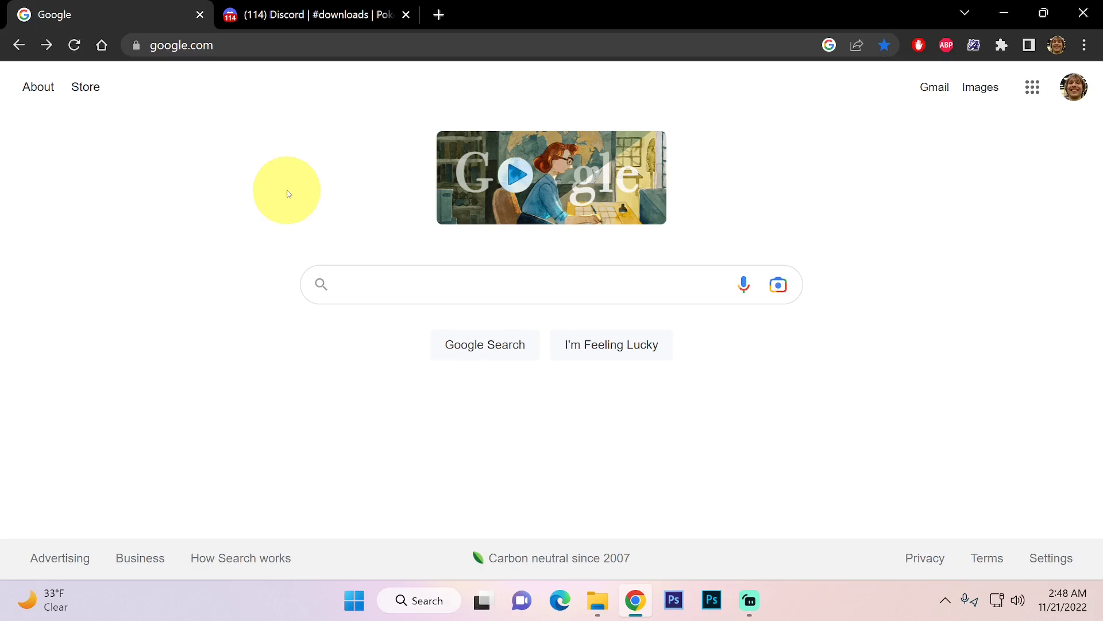
Switch to the Discord #downloads channel listing the Sprite pack 1-83 Drive link.
{"action": "left_click", "coordinate": [492, 285]}
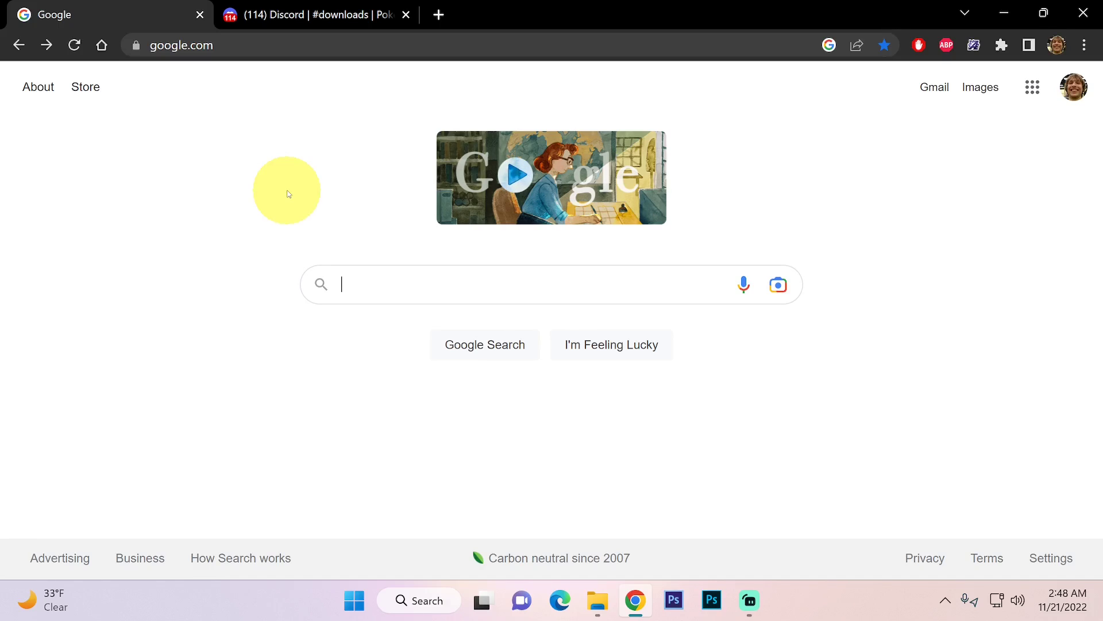
{"action": "left_click", "coordinate": [313, 14]}
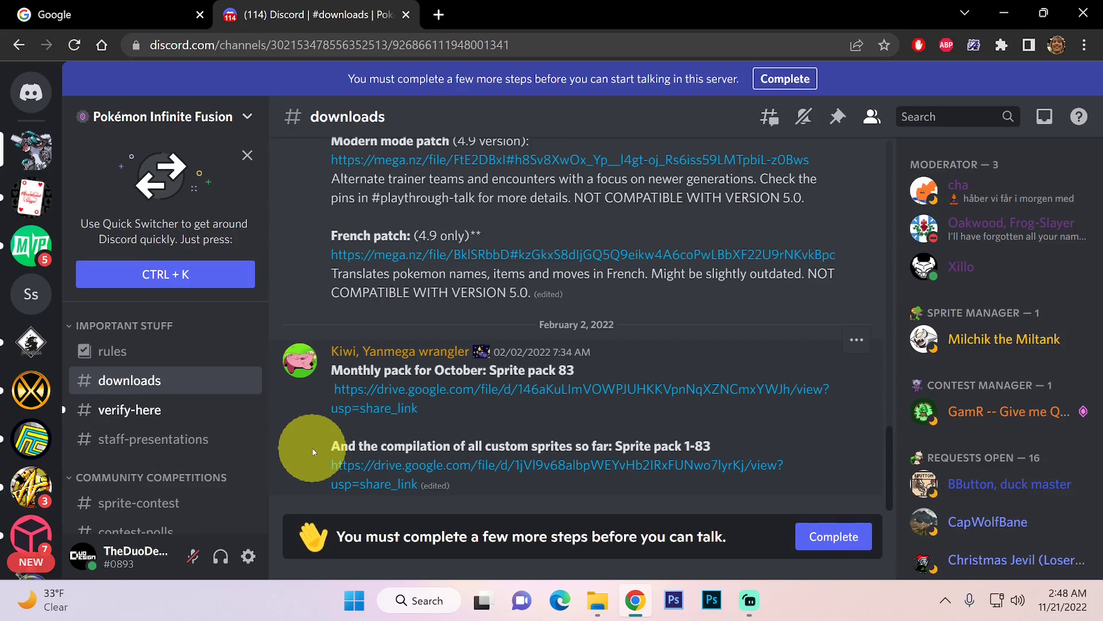
{"action": "mouse_move", "coordinate": [344, 473]}
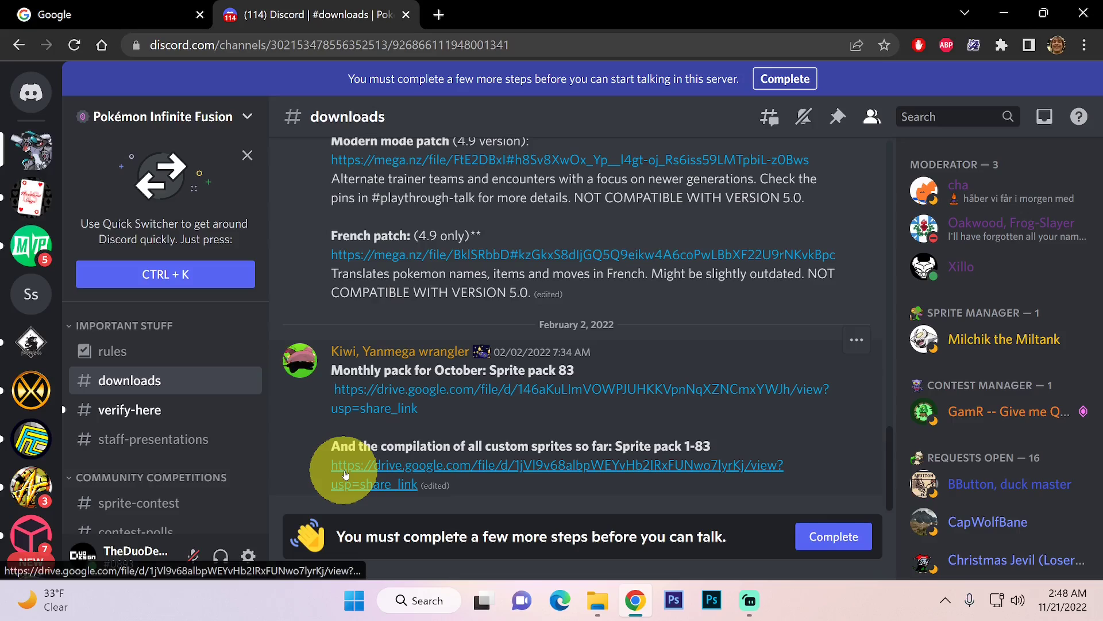
{"action": "mouse_move", "coordinate": [302, 411]}
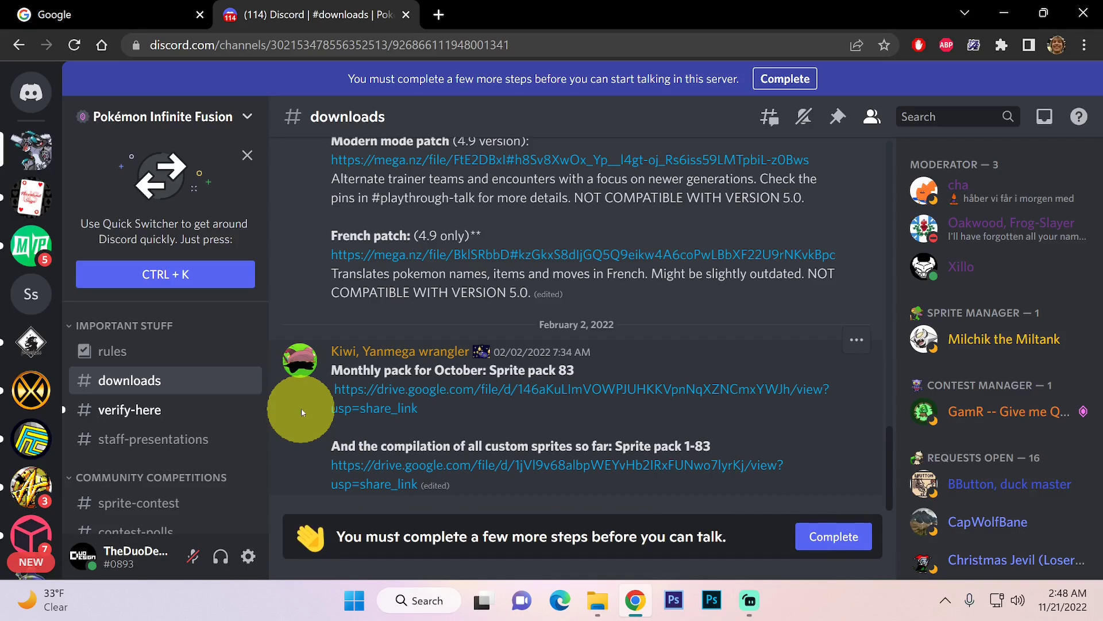
{"action": "mouse_move", "coordinate": [361, 464]}
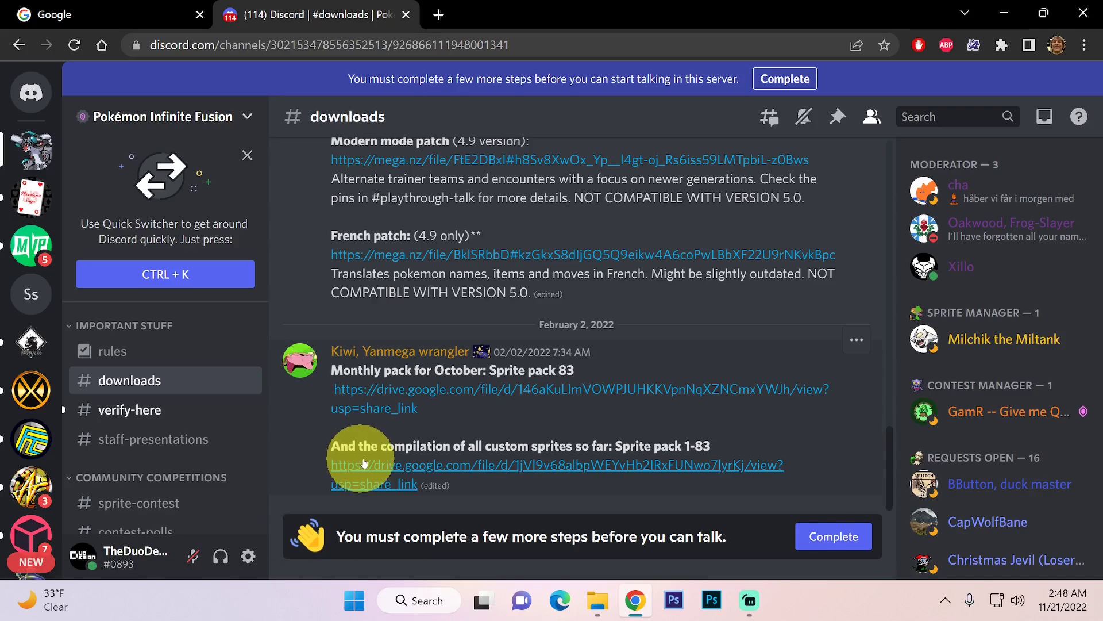
{"action": "mouse_move", "coordinate": [363, 468]}
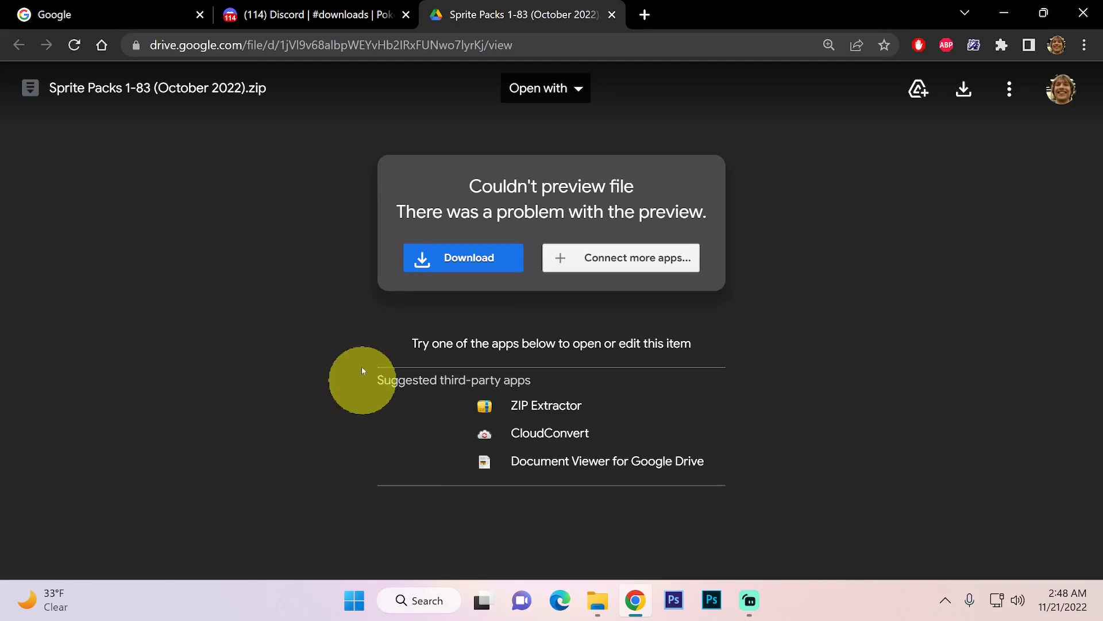
Download Sprite Packs 1-83 (October 2022).zip from its Google Drive page.
{"action": "left_click", "coordinate": [463, 257]}
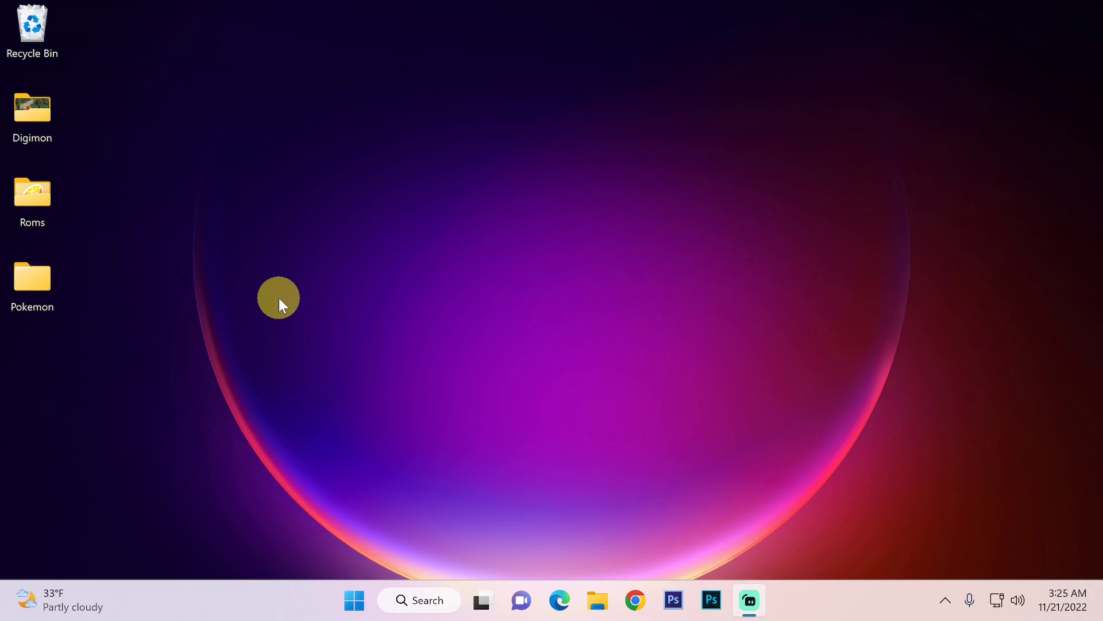
Open the desktop Pokemon folder and run Extract all on infinitefusion_5.0.36.4.zip.
{"action": "left_click", "coordinate": [32, 278]}
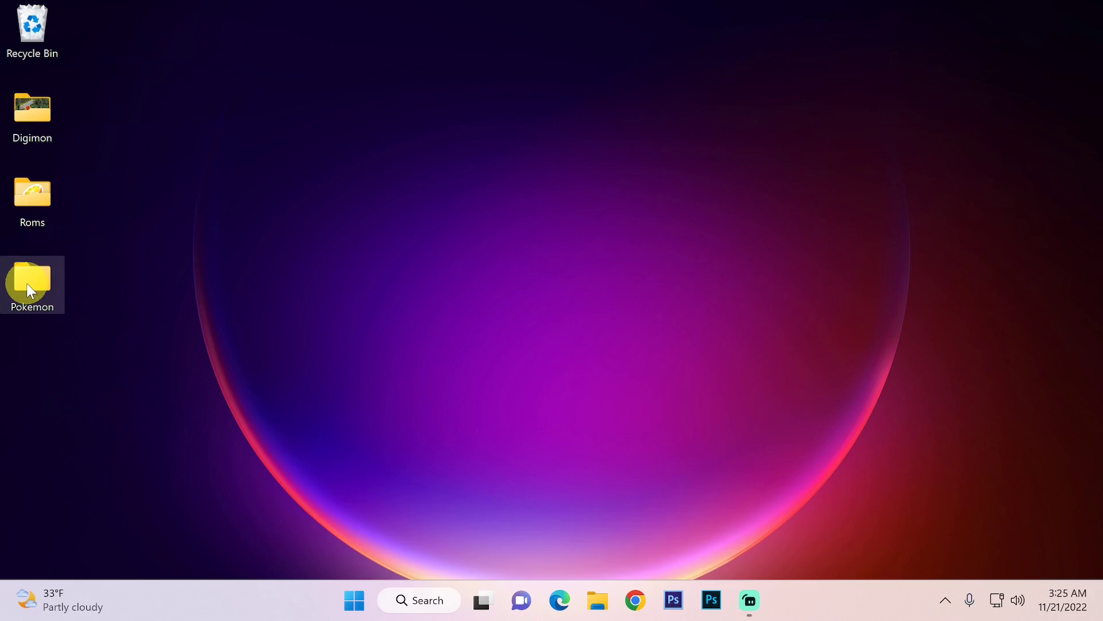
{"action": "double_click", "coordinate": [32, 280]}
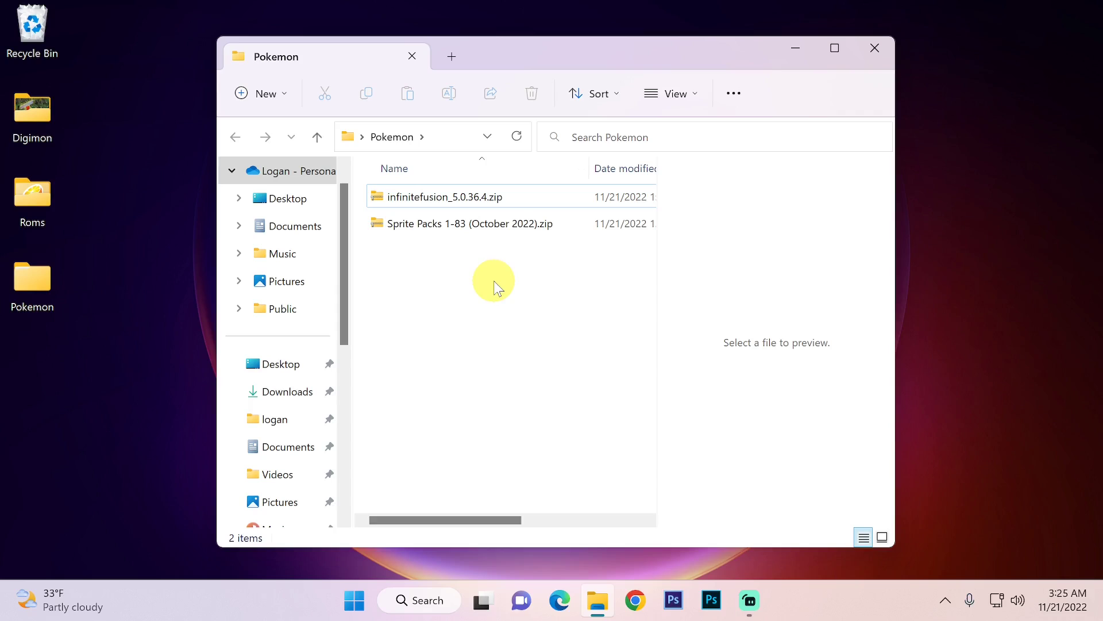
{"action": "left_click", "coordinate": [444, 197]}
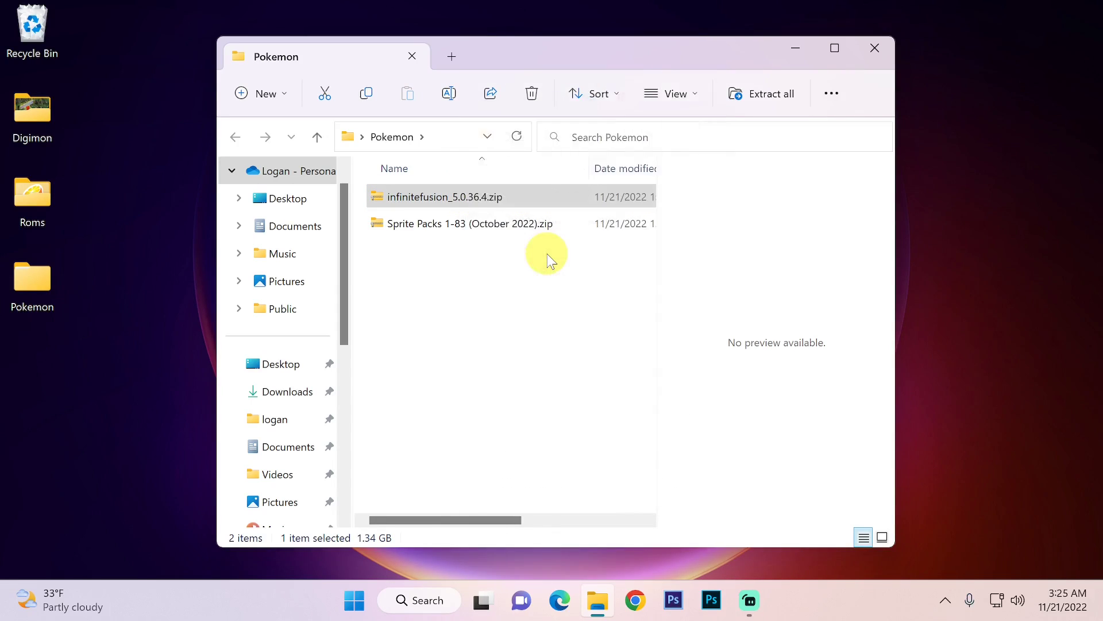
{"action": "left_click", "coordinate": [762, 93]}
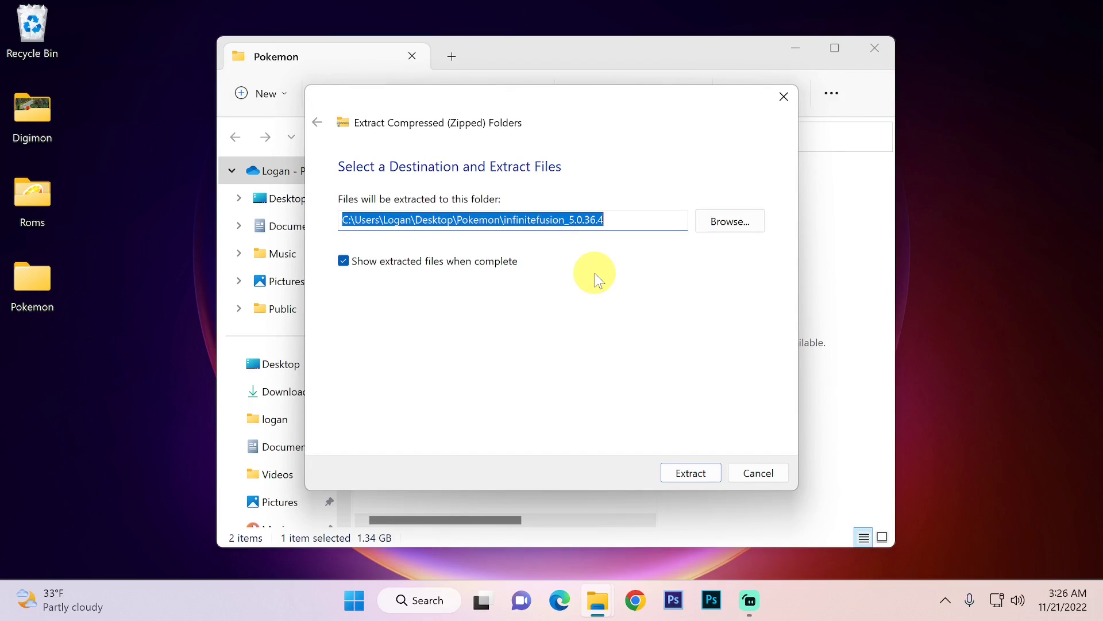
{"action": "mouse_move", "coordinate": [592, 292]}
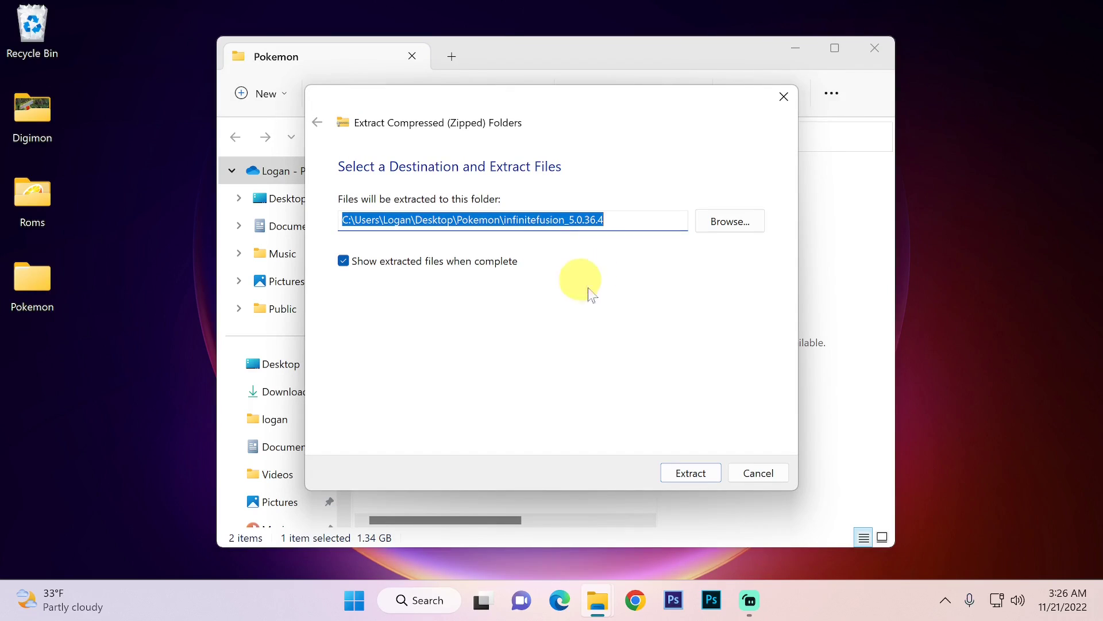
{"action": "left_click", "coordinate": [758, 472]}
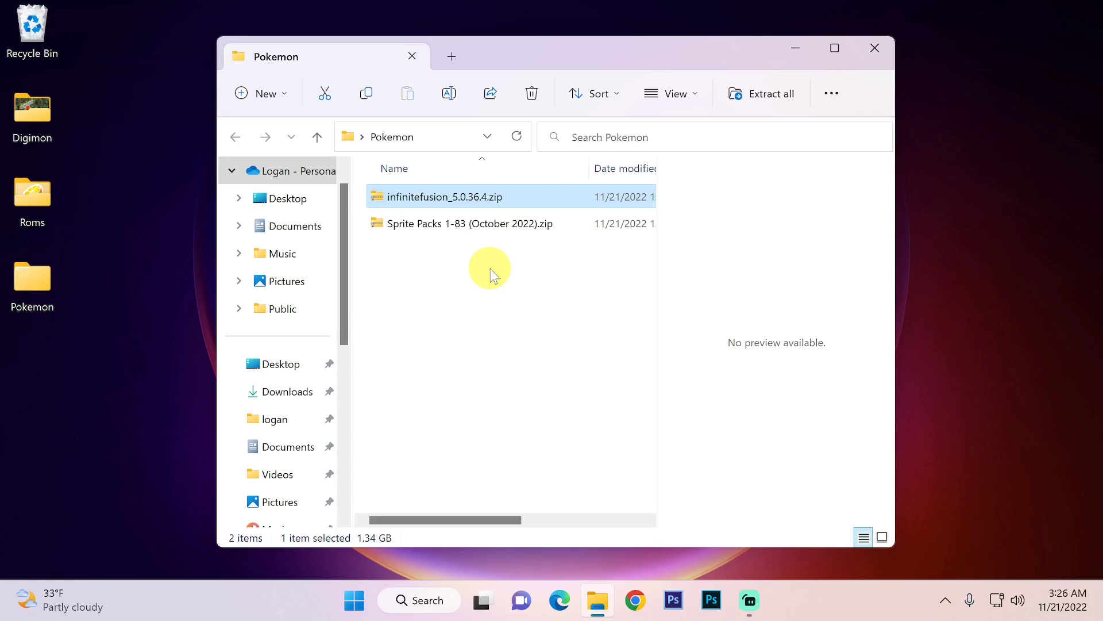
{"action": "mouse_move", "coordinate": [454, 242]}
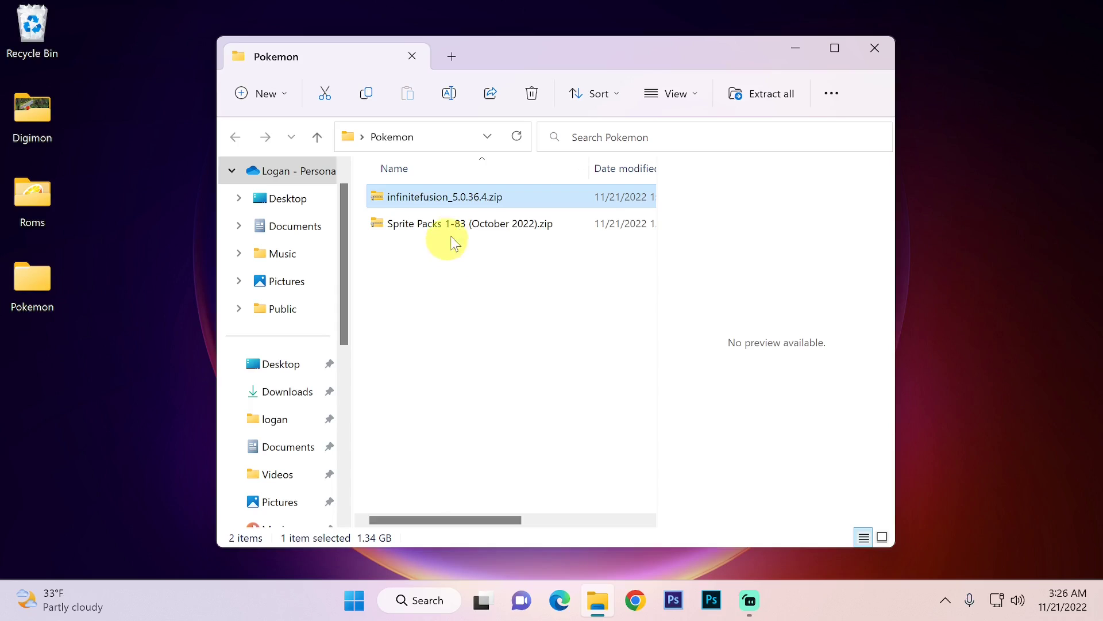
Open infinitefusion_5.0.36.4.zip with WinRAR archiver via Open with.
{"action": "right_click", "coordinate": [446, 196]}
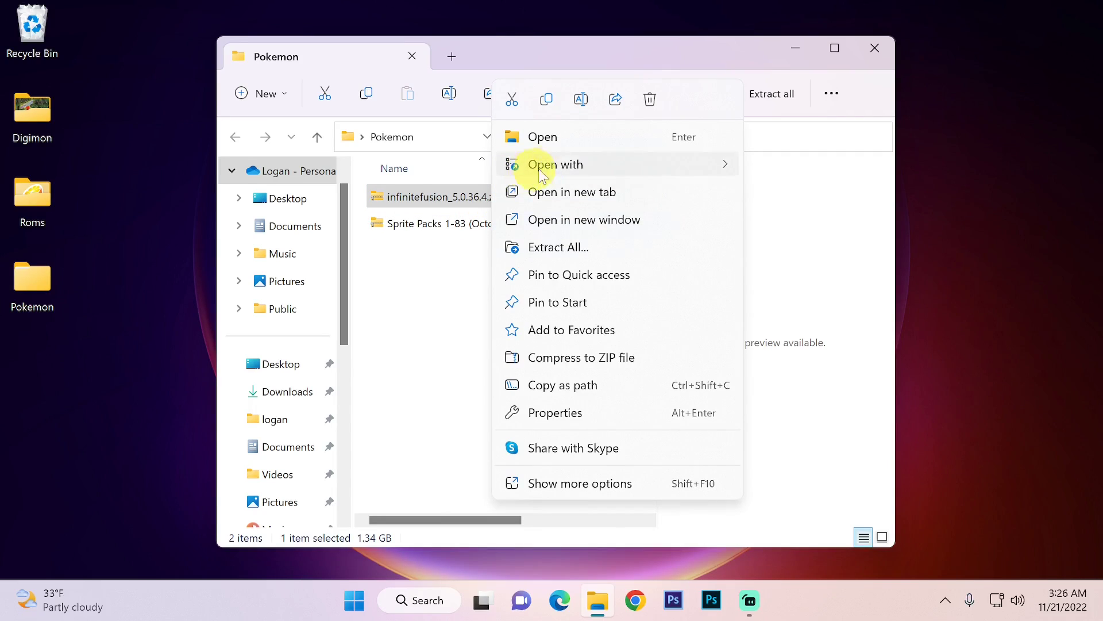
{"action": "left_click", "coordinate": [555, 164]}
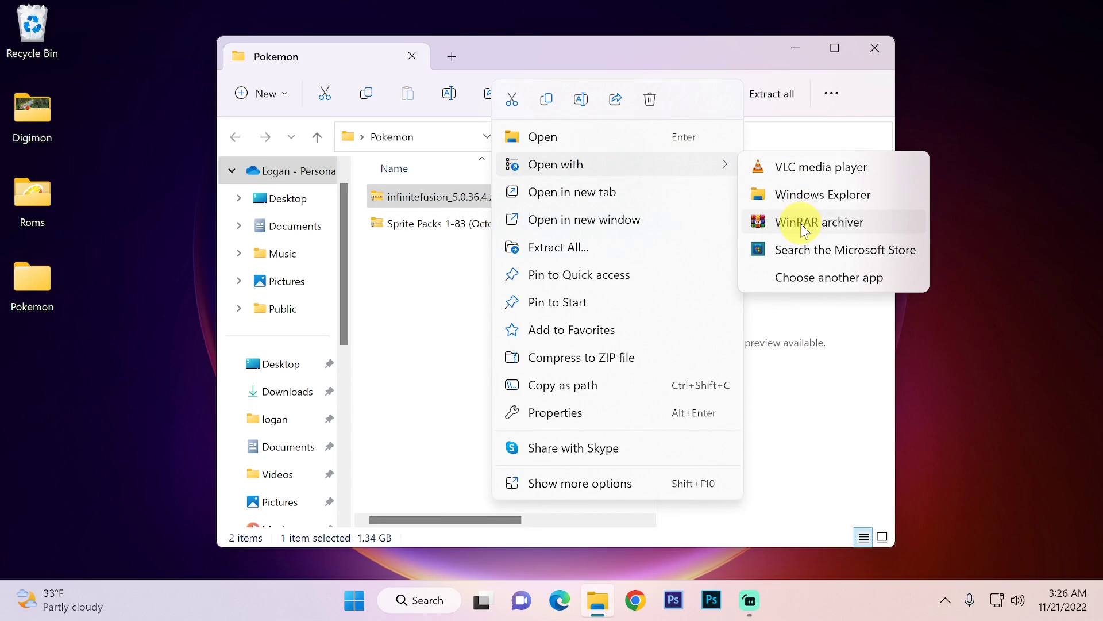
{"action": "left_click", "coordinate": [817, 222]}
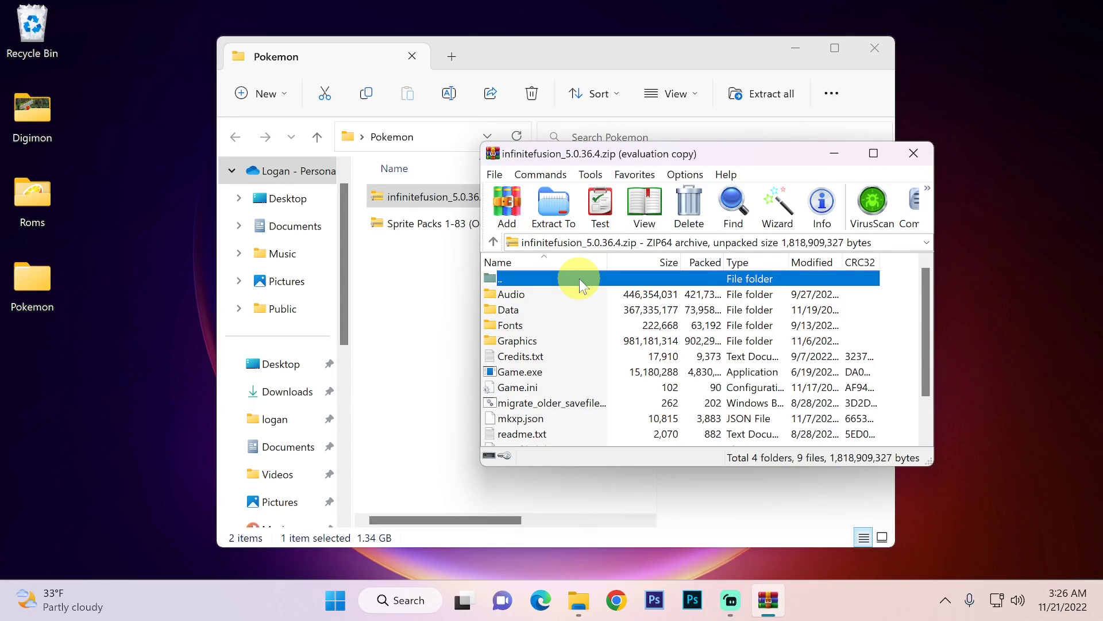
{"action": "mouse_move", "coordinate": [552, 204]}
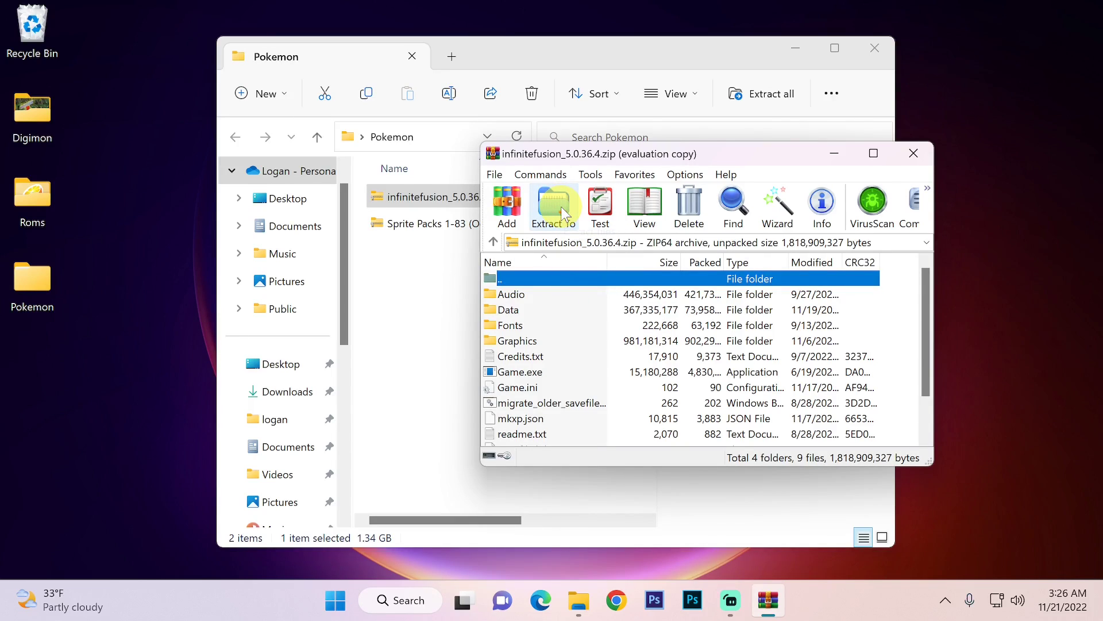
Extract the game archive to Desktop\Pokemon\infinitefusion_5.0.36.4 with Extract To.
{"action": "left_click", "coordinate": [554, 204]}
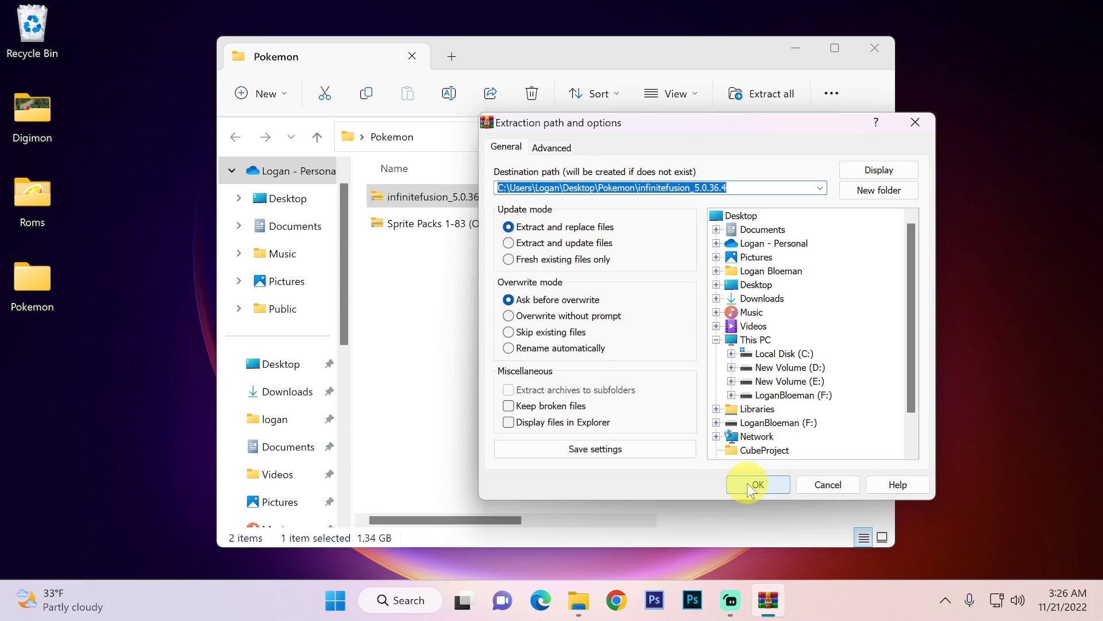
{"action": "left_click", "coordinate": [758, 484]}
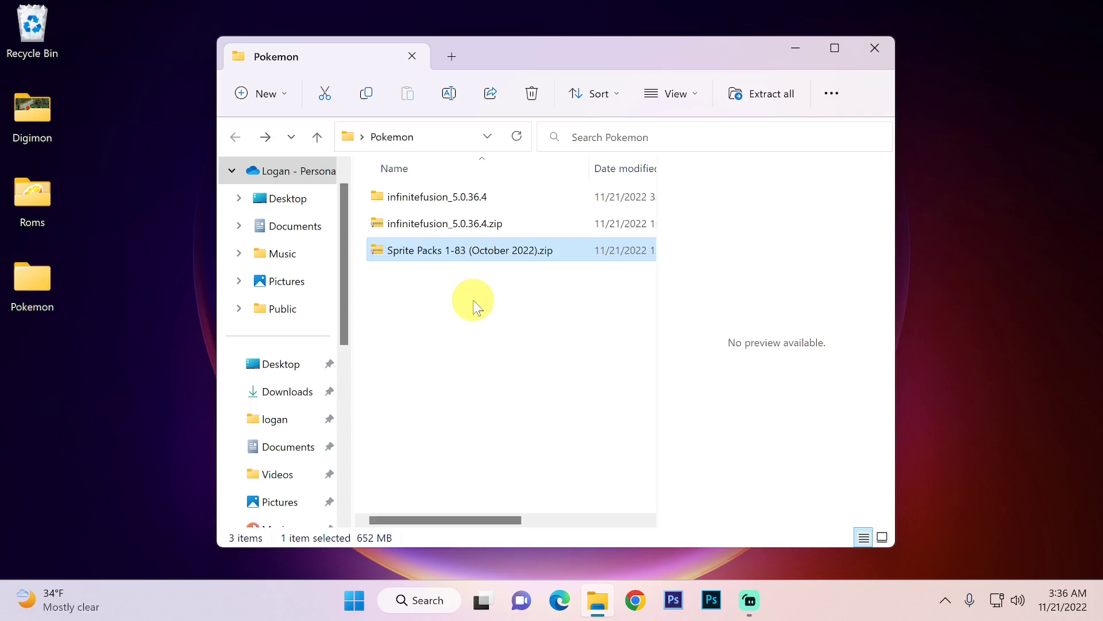
{"action": "mouse_move", "coordinate": [487, 255]}
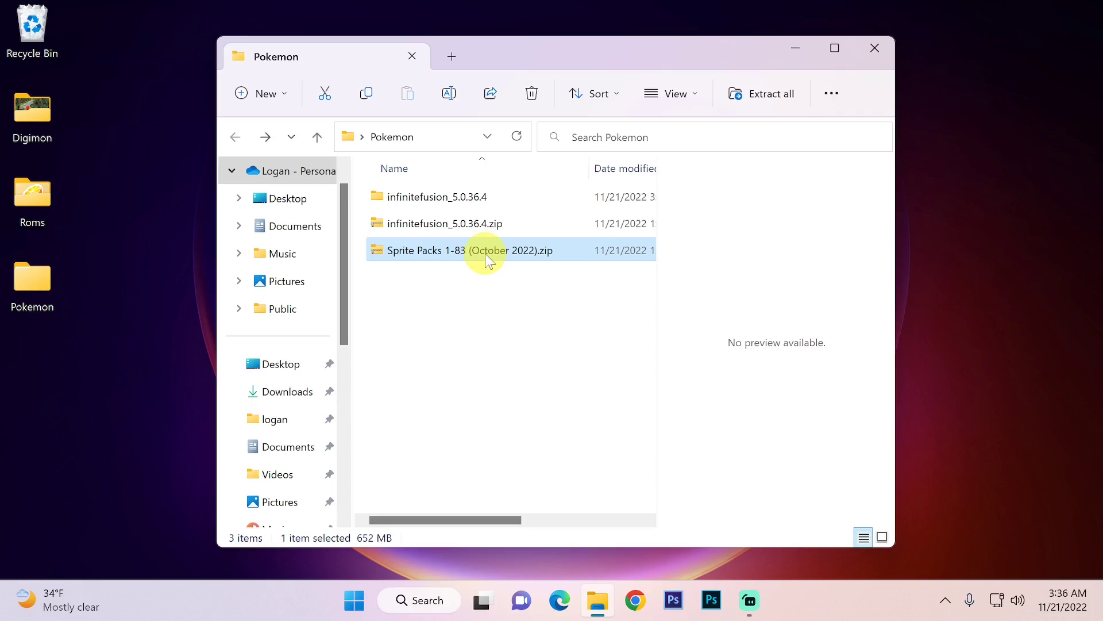
Open Sprite Packs 1-83 (October 2022).zip in WinRAR by double-clicking it.
{"action": "right_click", "coordinate": [469, 250]}
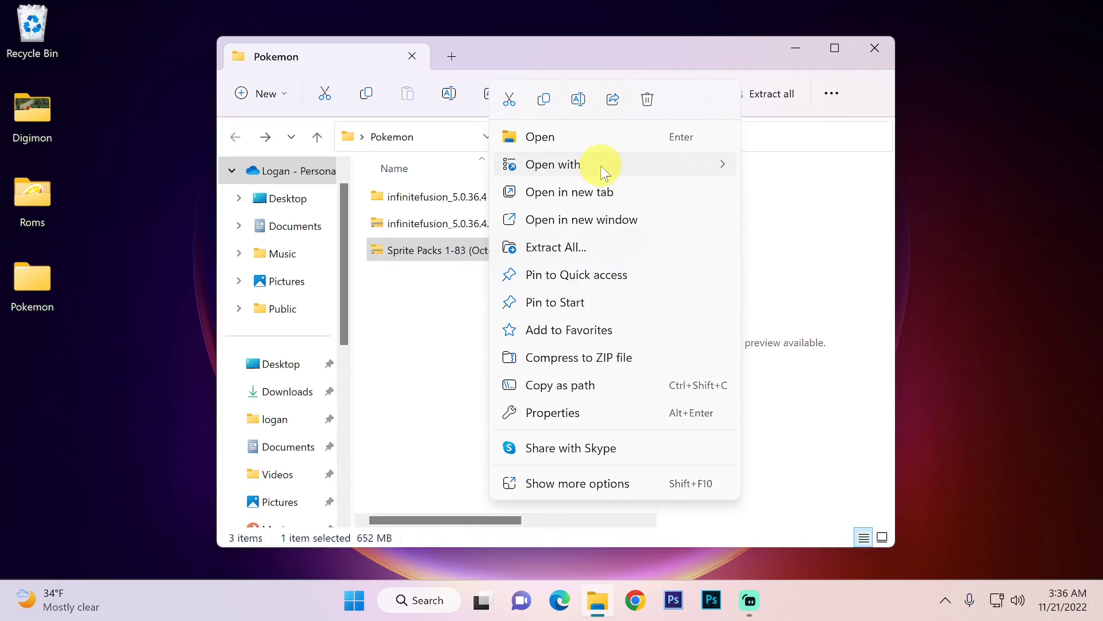
{"action": "left_click", "coordinate": [582, 291]}
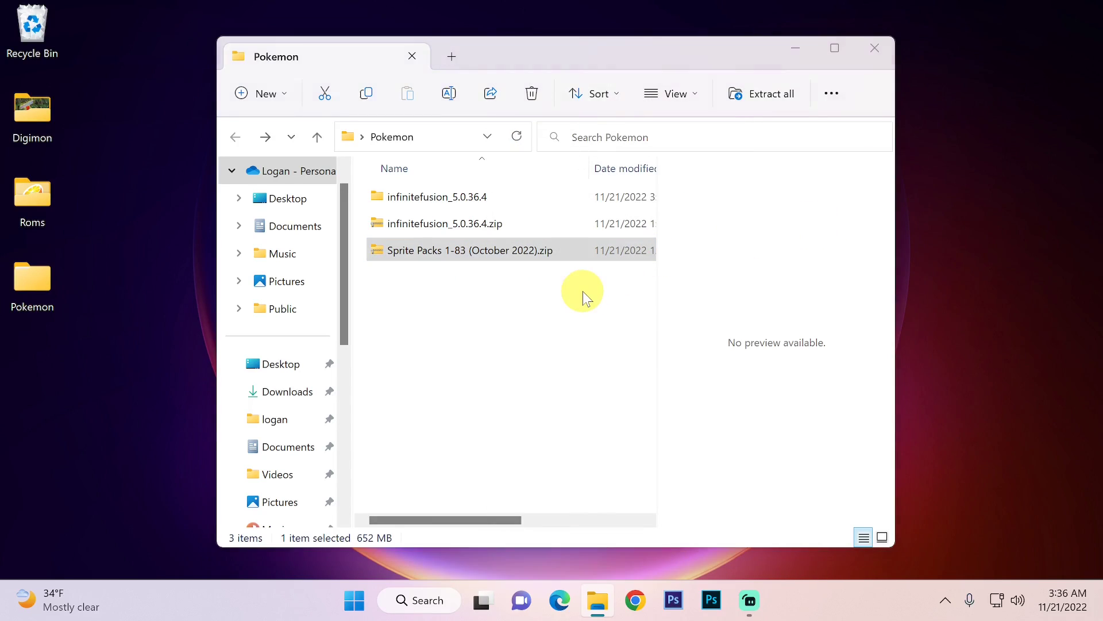
{"action": "double_click", "coordinate": [468, 250]}
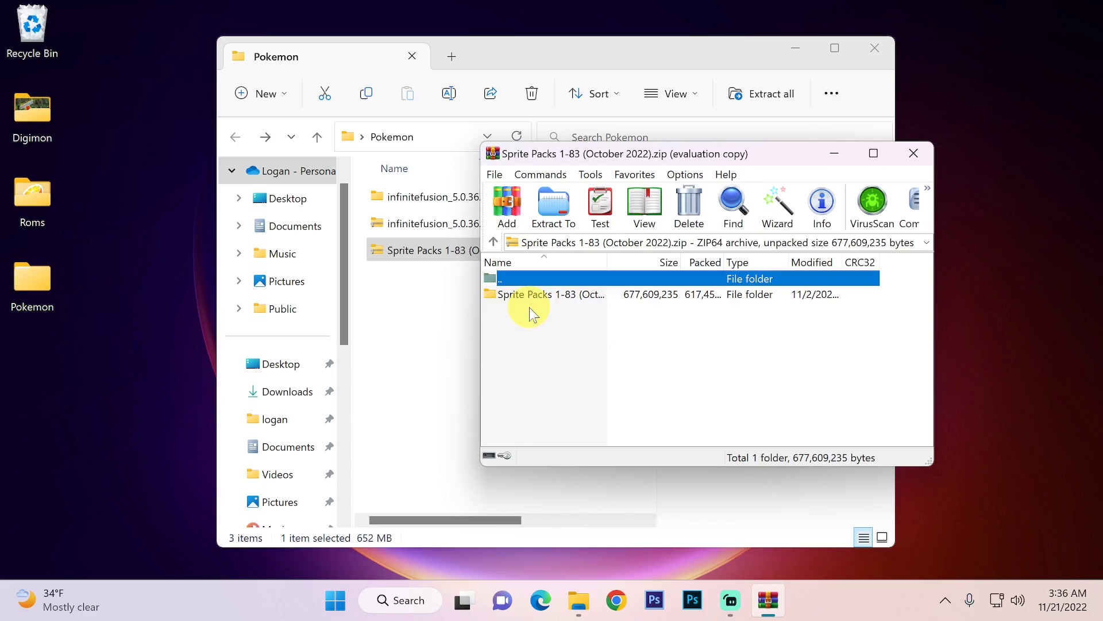
Enter the Sprite Packs folder in the archive and select the CustomBattlers folder.
{"action": "left_click", "coordinate": [552, 295]}
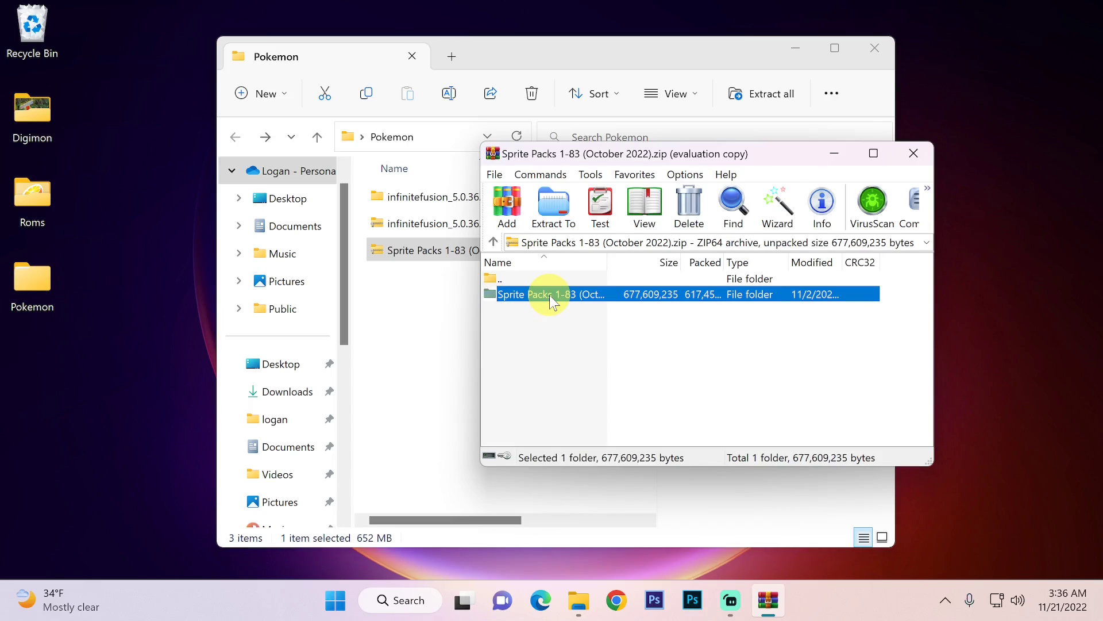
{"action": "double_click", "coordinate": [551, 294]}
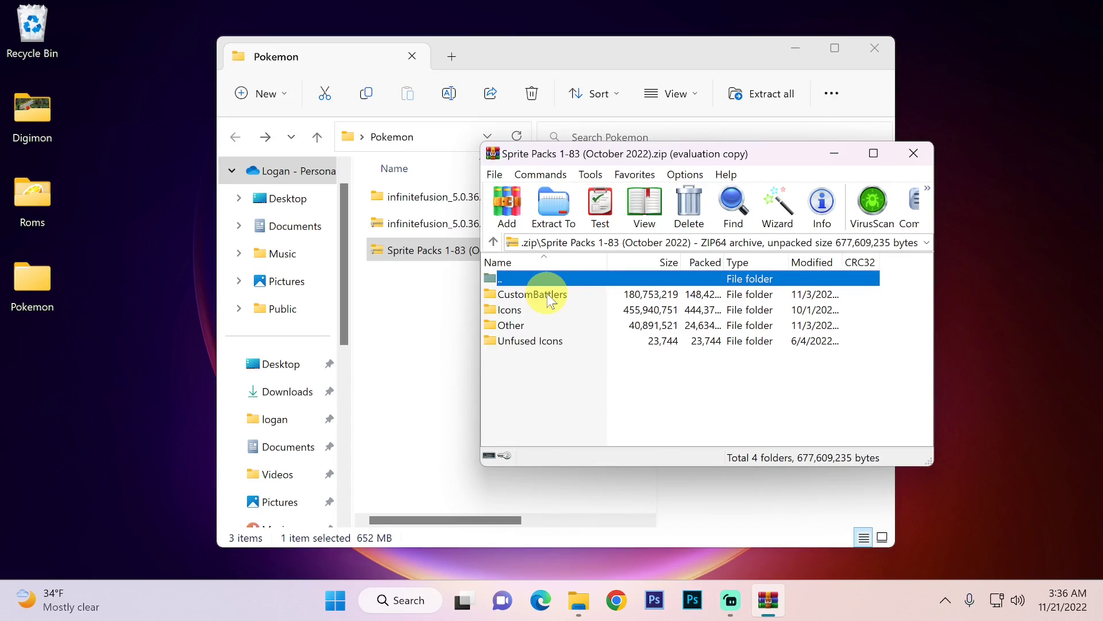
{"action": "left_click", "coordinate": [532, 294]}
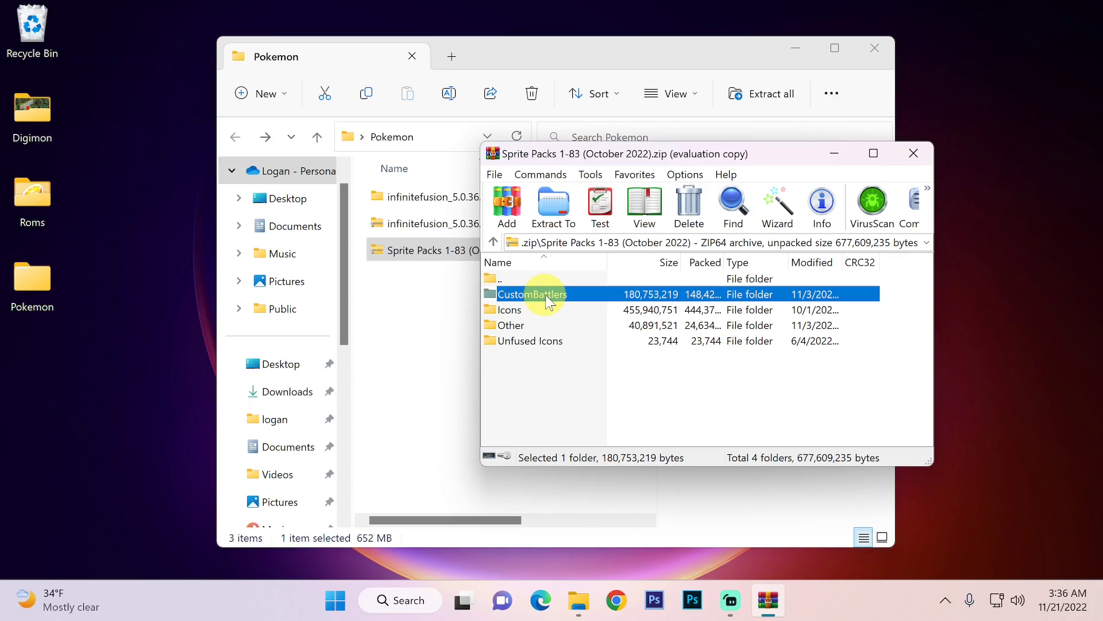
{"action": "mouse_move", "coordinate": [549, 358]}
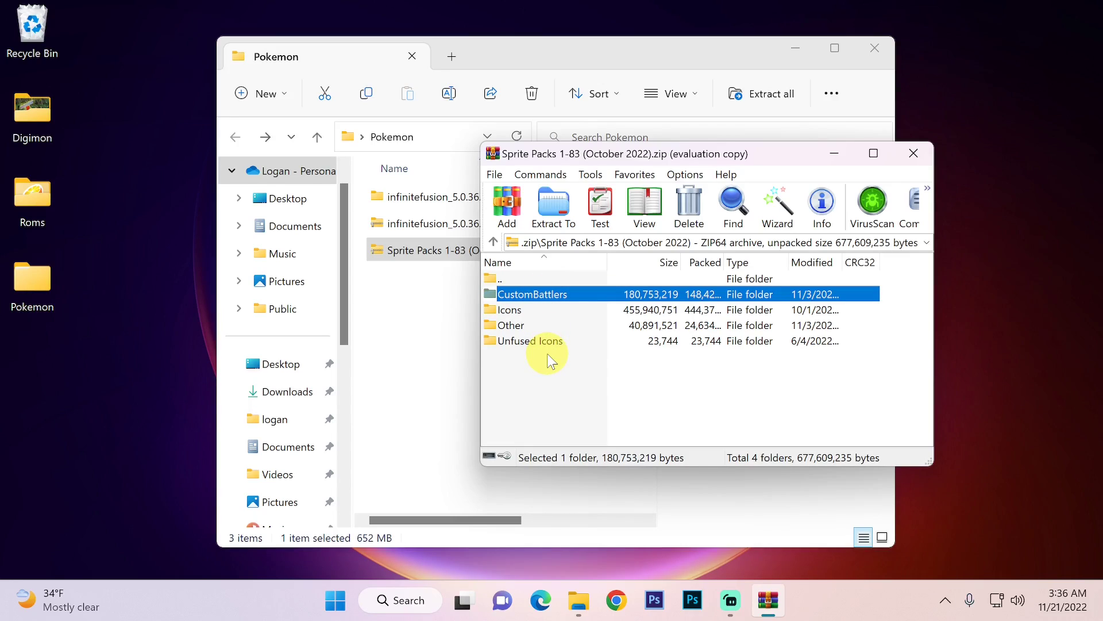
{"action": "mouse_move", "coordinate": [529, 350]}
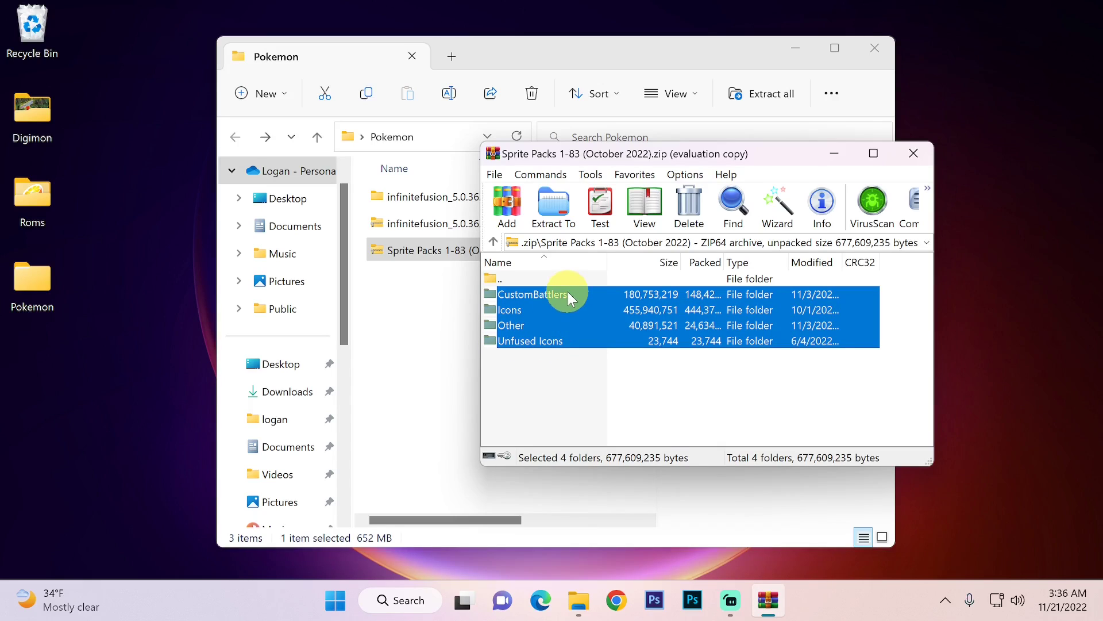
{"action": "mouse_move", "coordinate": [517, 317]}
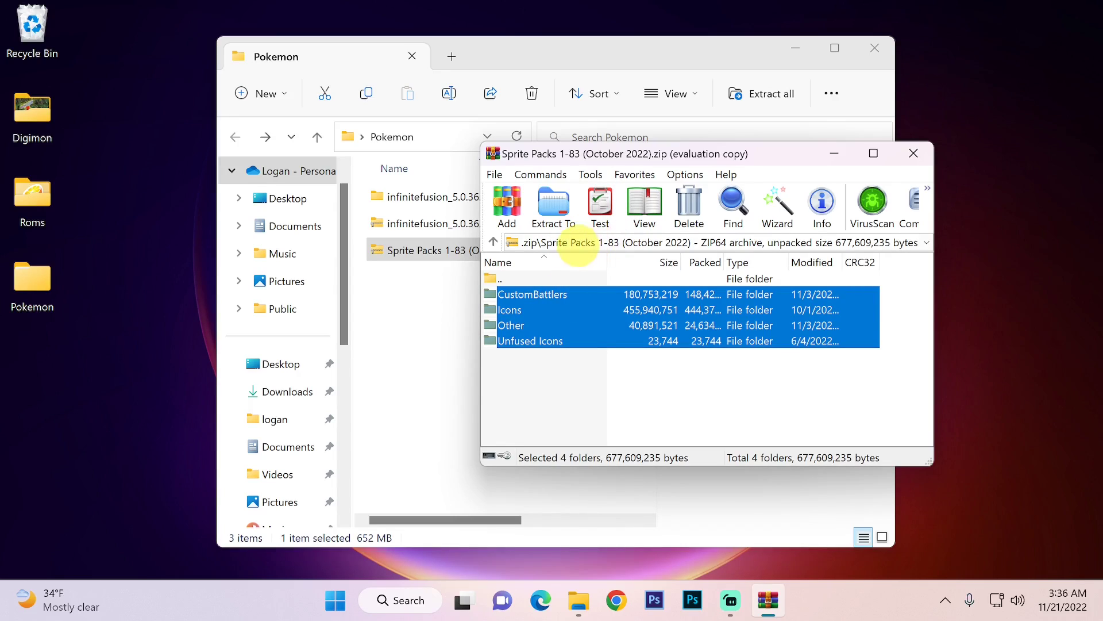
{"action": "mouse_move", "coordinate": [552, 204]}
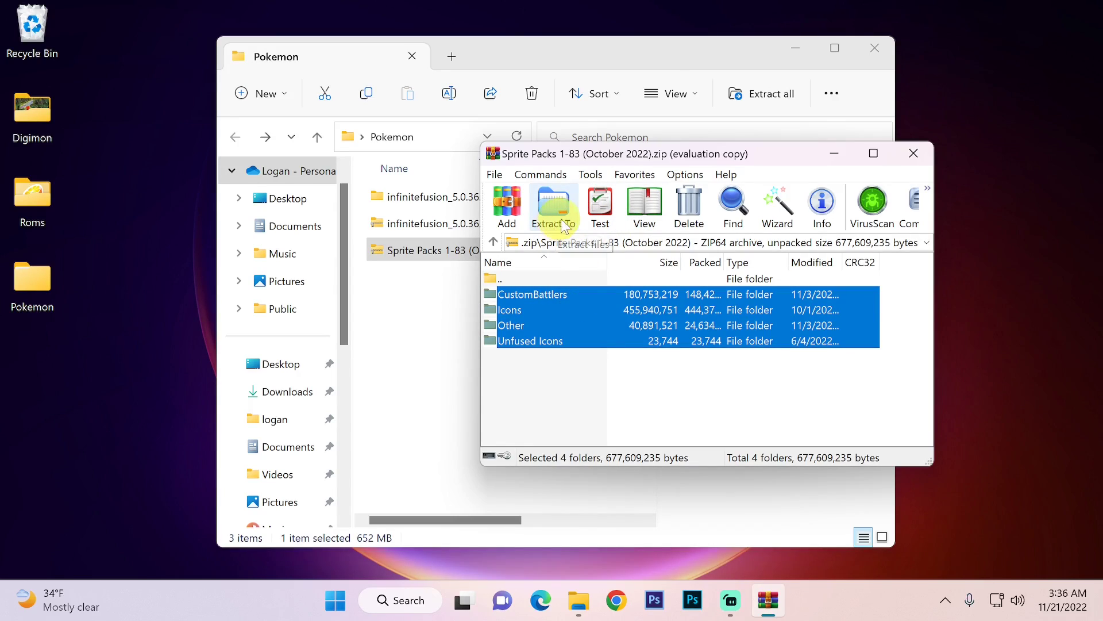
Extract the four sprite folders into Pokemon > infinitefusion_5.0.36.4 > Graphics.
{"action": "left_click", "coordinate": [553, 206]}
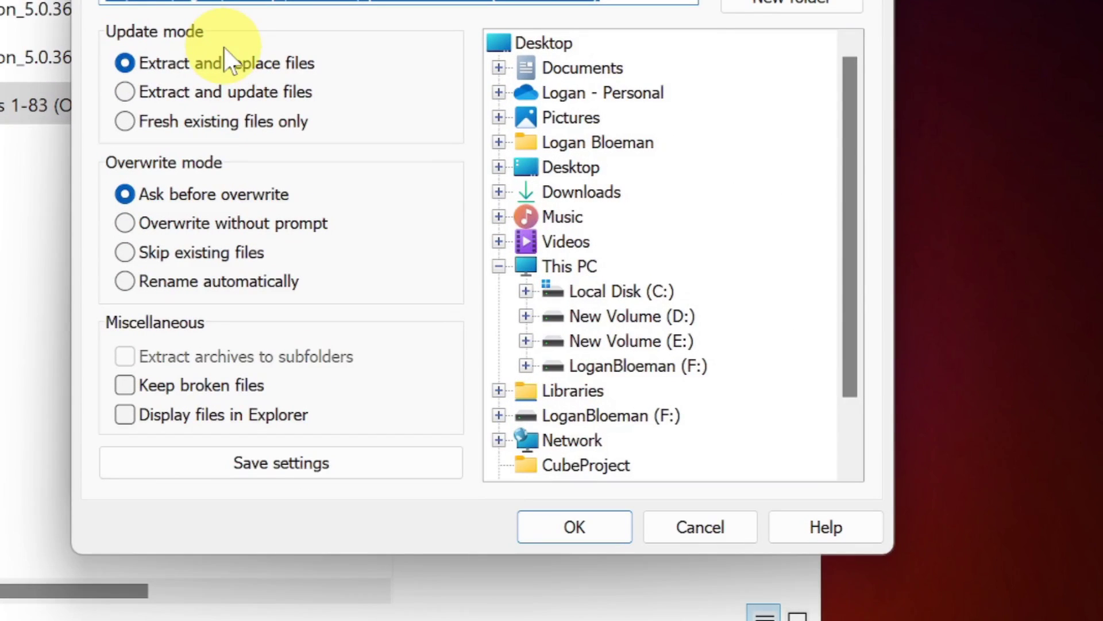
{"action": "mouse_move", "coordinate": [493, 173]}
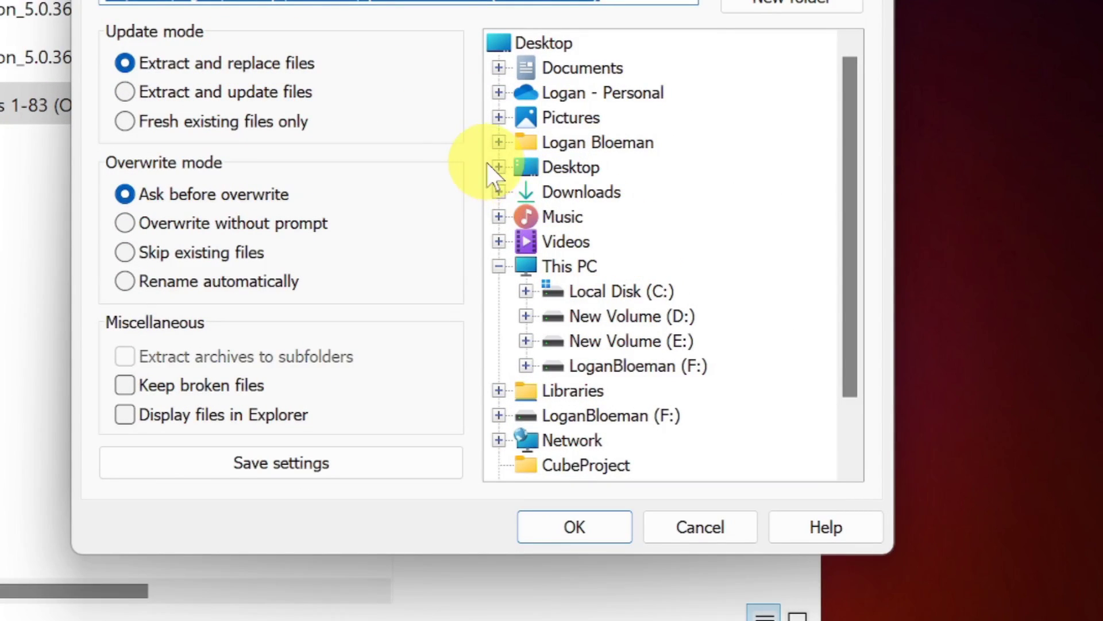
{"action": "scroll", "scroll_direction": "down", "scroll_amount": 3}
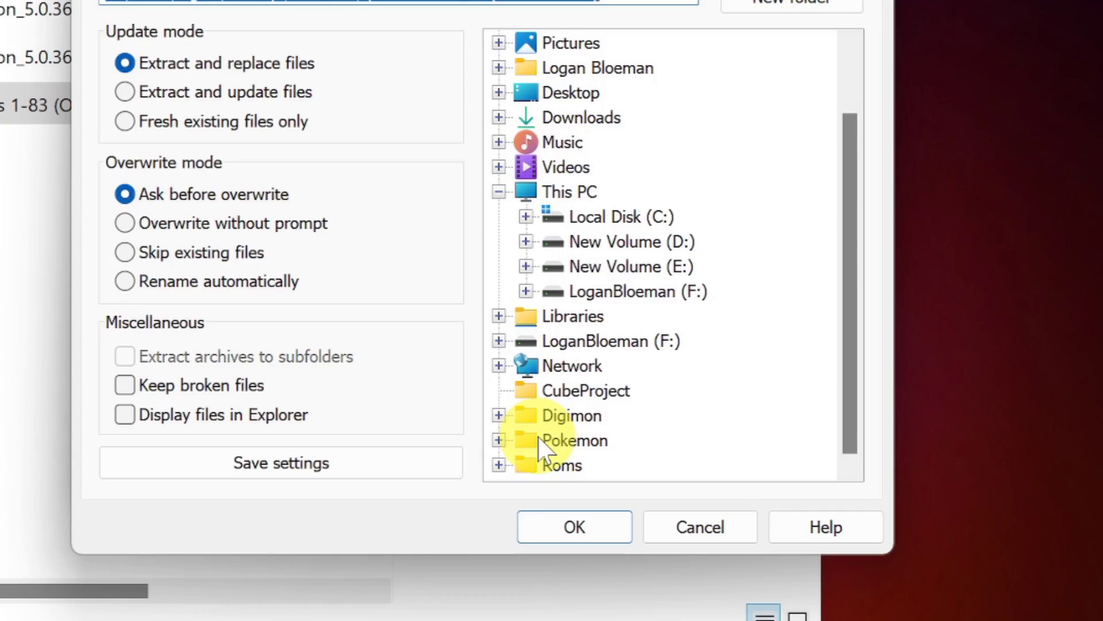
{"action": "mouse_move", "coordinate": [504, 451]}
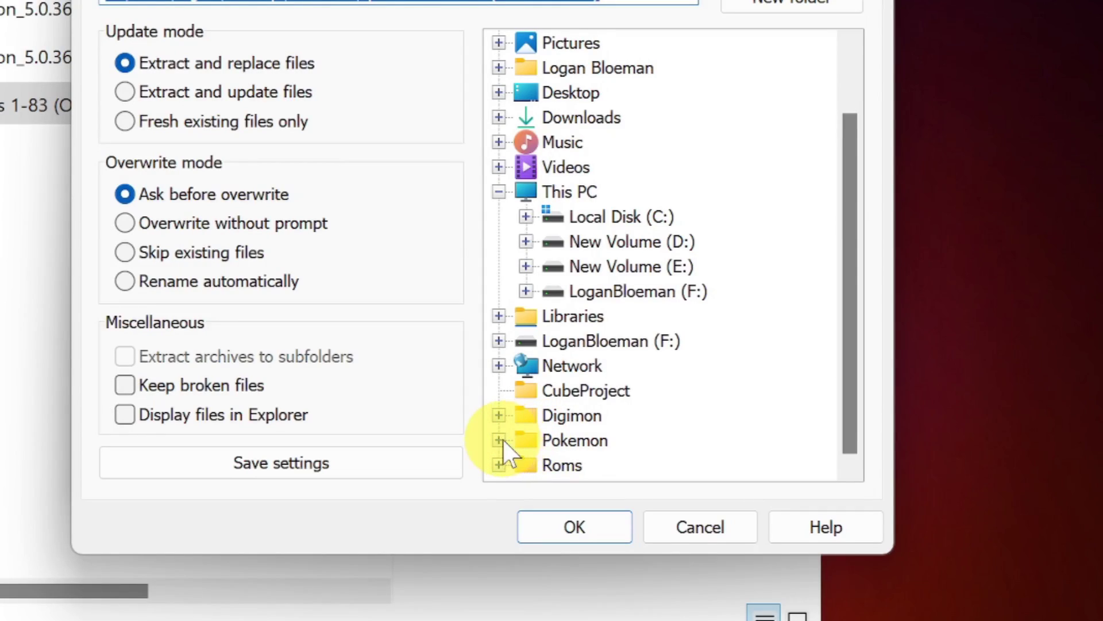
{"action": "left_click", "coordinate": [500, 440]}
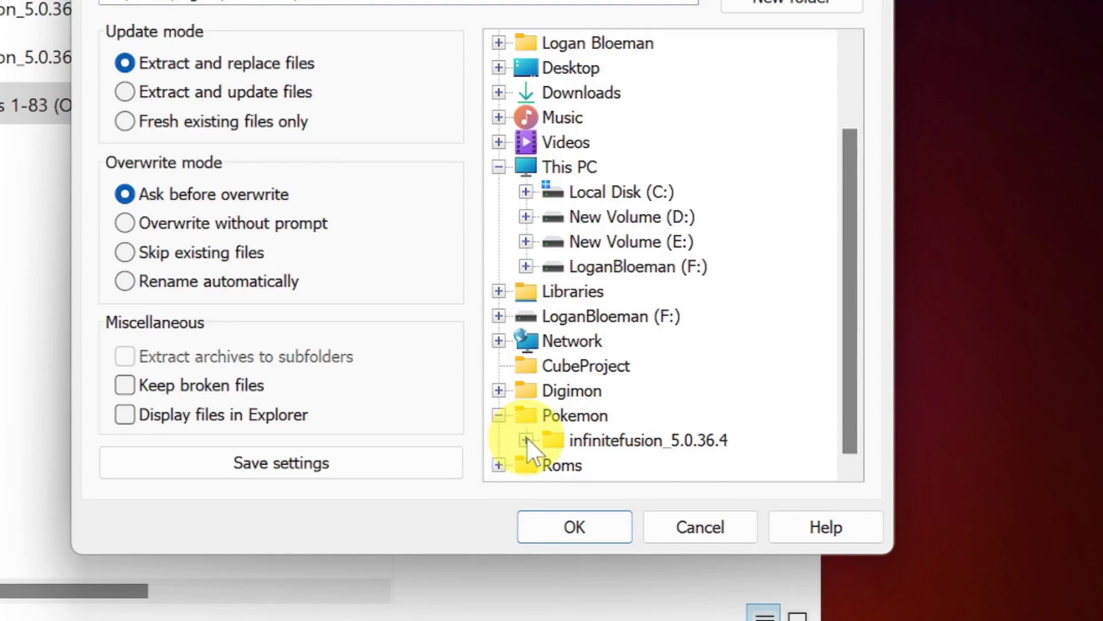
{"action": "left_click", "coordinate": [527, 439]}
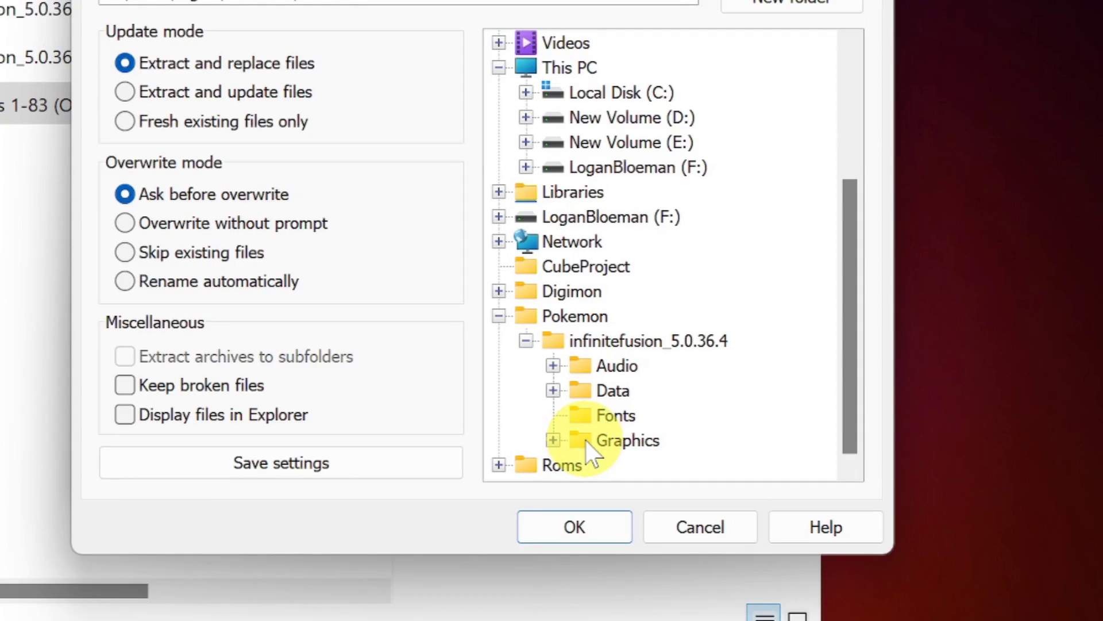
{"action": "left_click", "coordinate": [627, 440]}
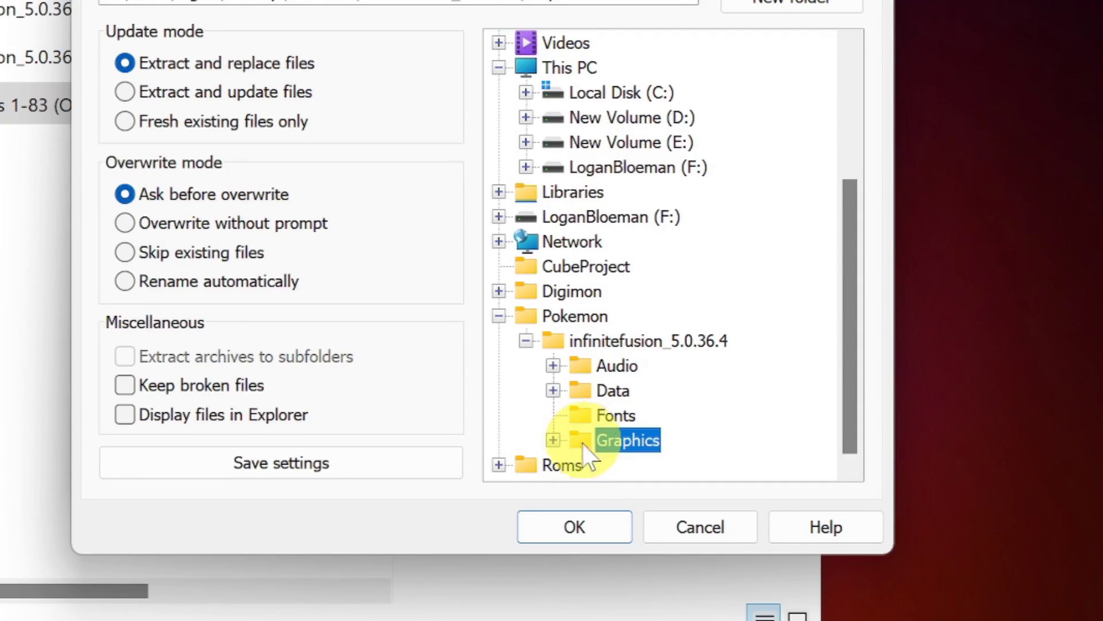
{"action": "left_click", "coordinate": [574, 526]}
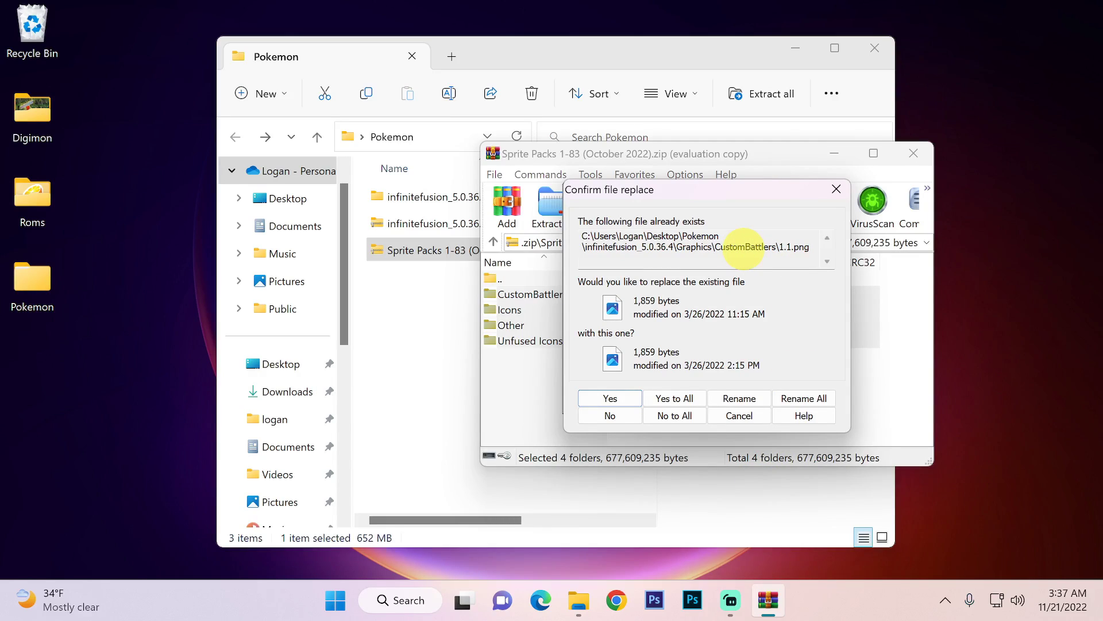
{"action": "mouse_move", "coordinate": [674, 398]}
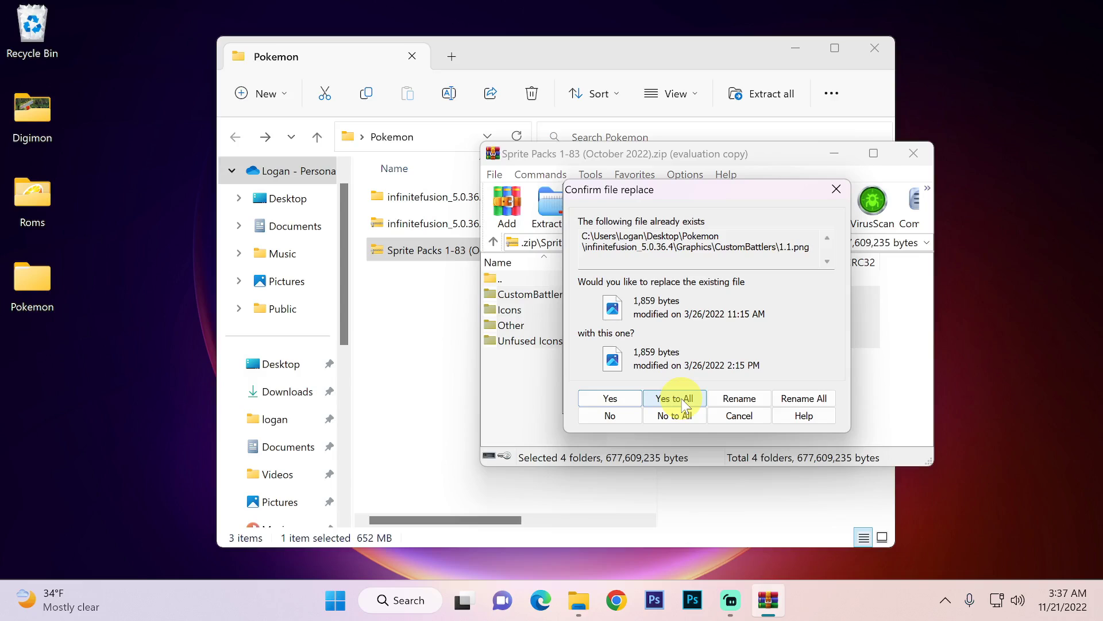
Approve Yes to All to overwrite existing CustomBattlers sprite files.
{"action": "left_click", "coordinate": [674, 399]}
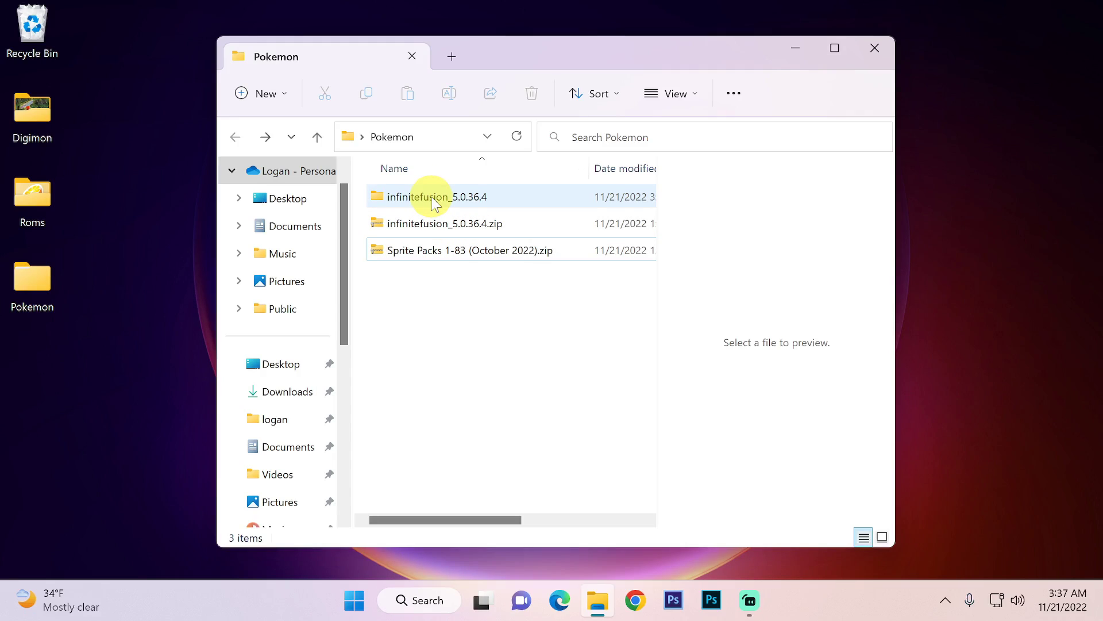
Launch Game.exe from the infinitefusion_5.0.36.4 folder.
{"action": "double_click", "coordinate": [438, 197]}
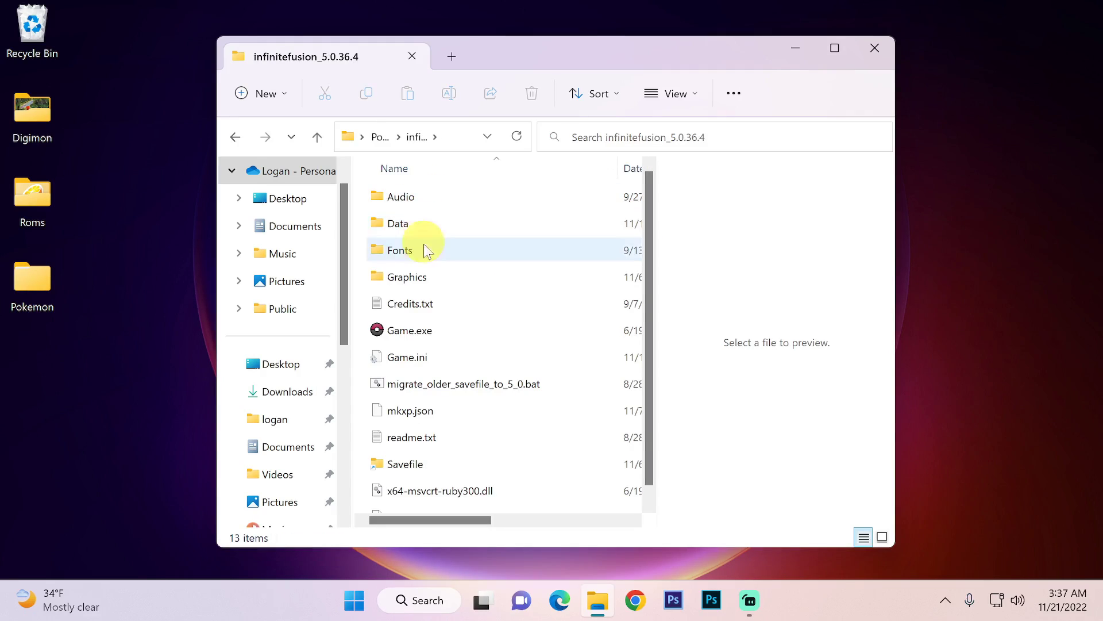
{"action": "mouse_move", "coordinate": [419, 330]}
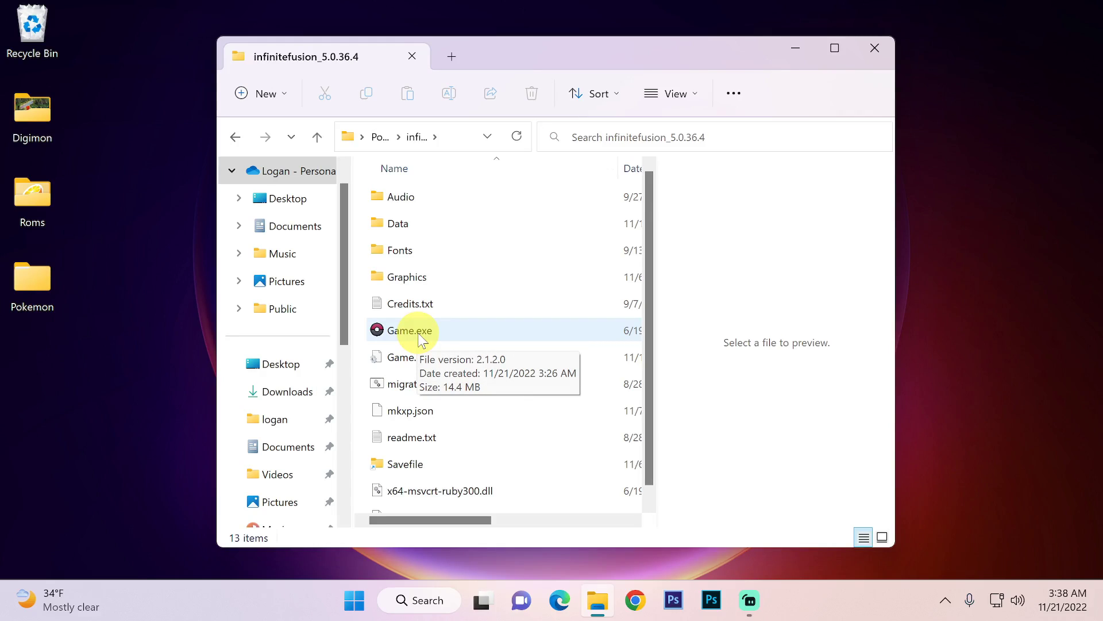
{"action": "double_click", "coordinate": [411, 330]}
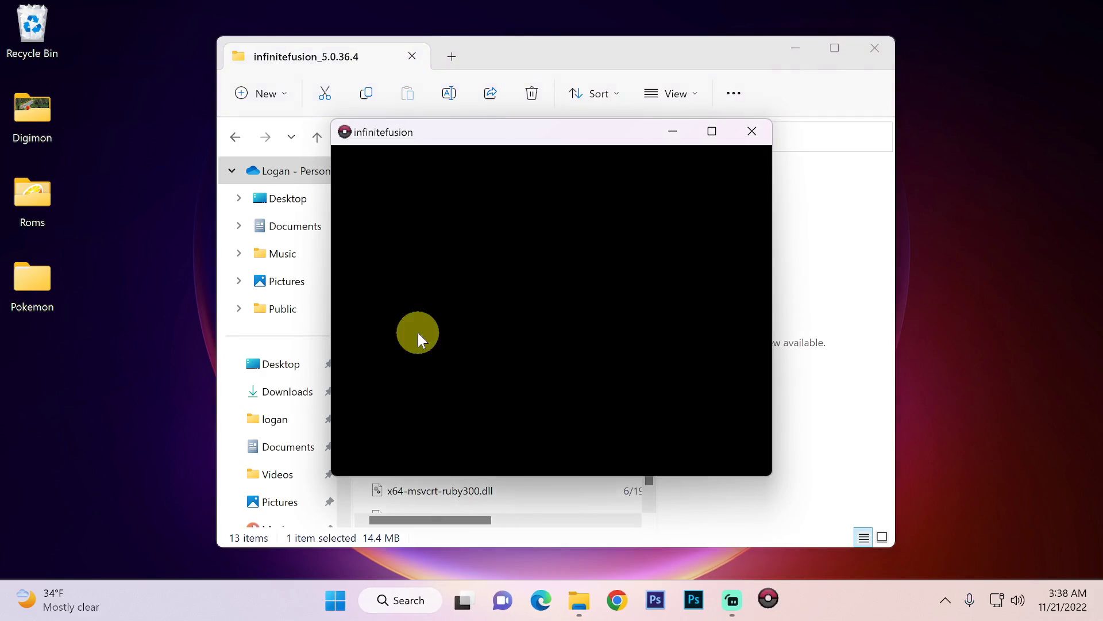